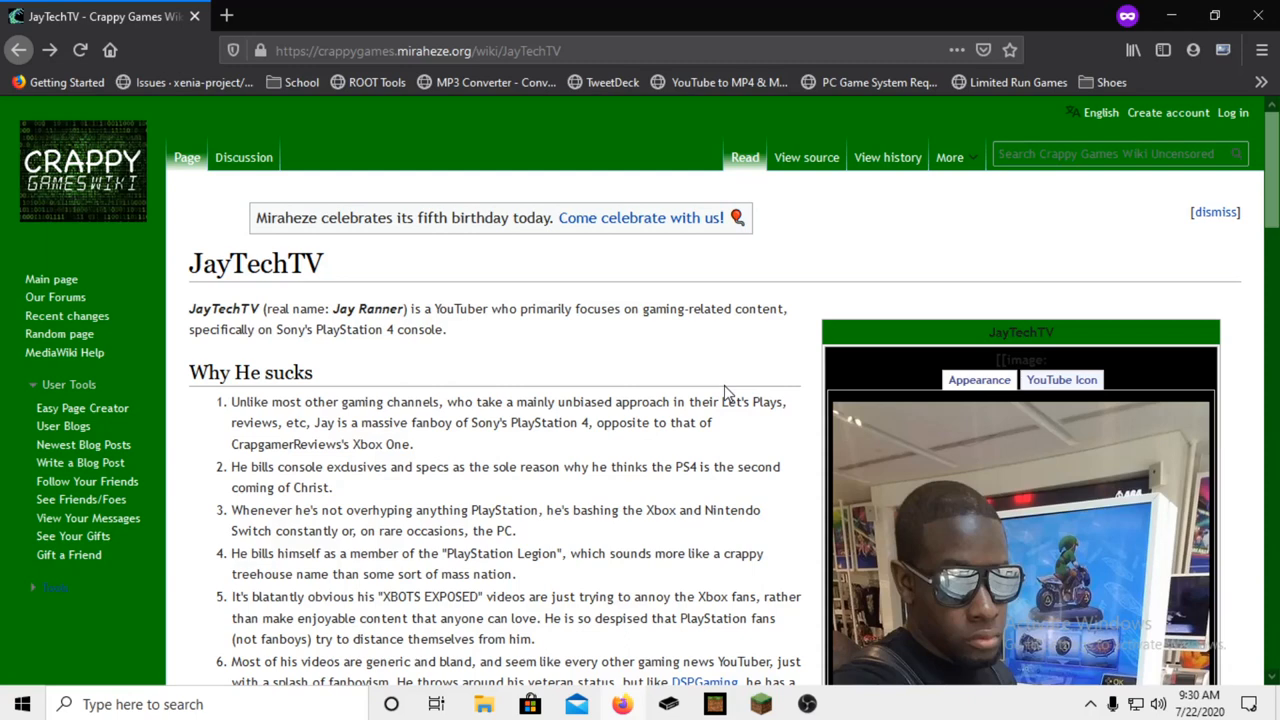
pyautogui.moveTo(722, 394)
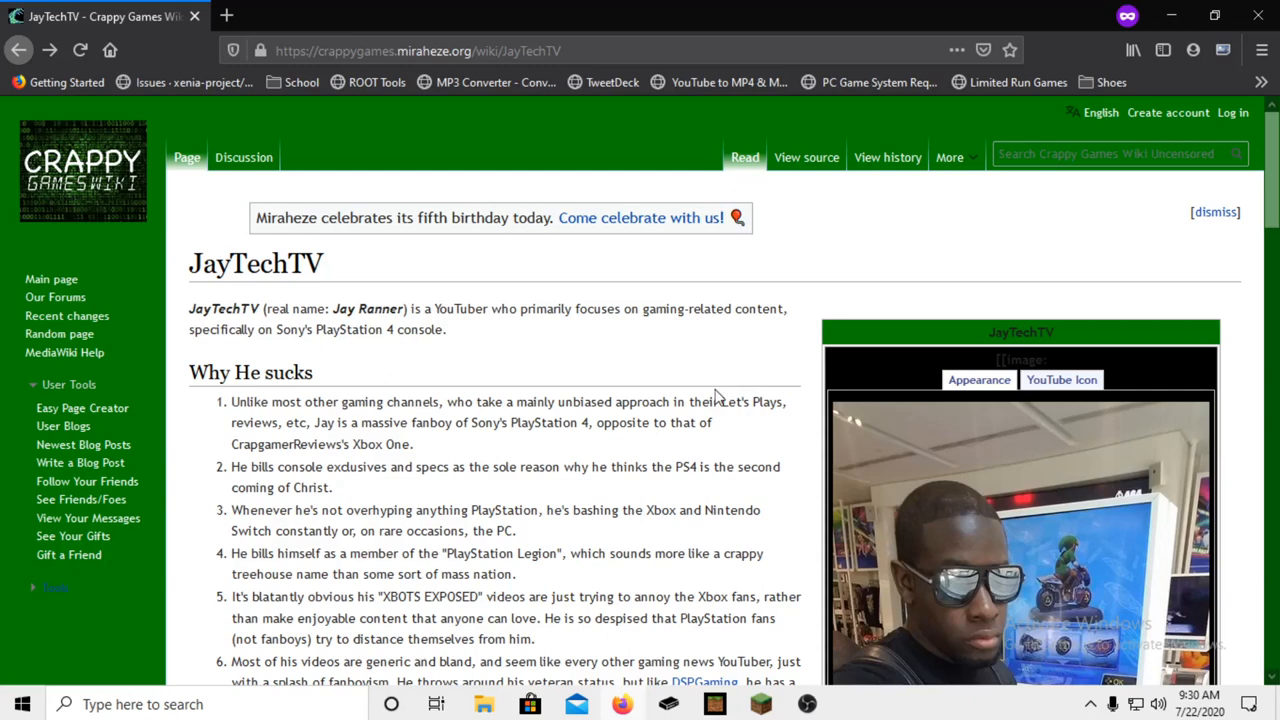
pyautogui.moveTo(768, 364)
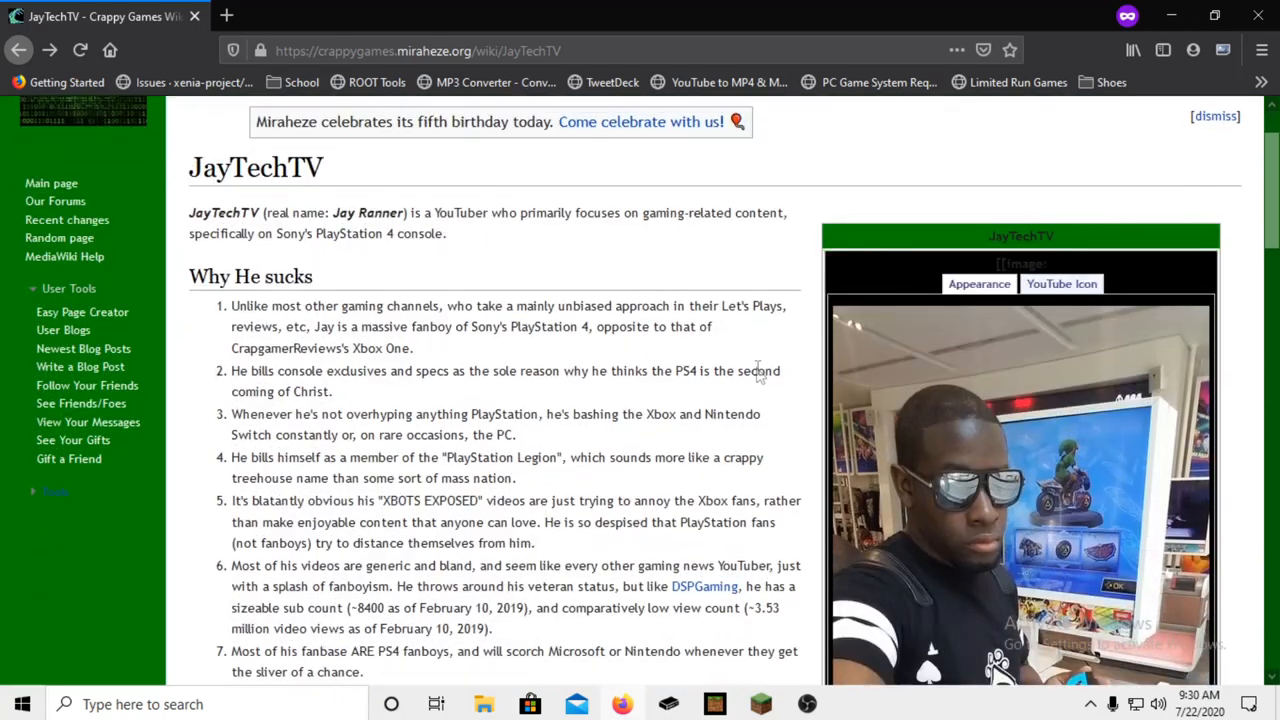
# Scroll down the JayTechTV article to read the 'Why He sucks' list past point ten.
pyautogui.scroll(-3)
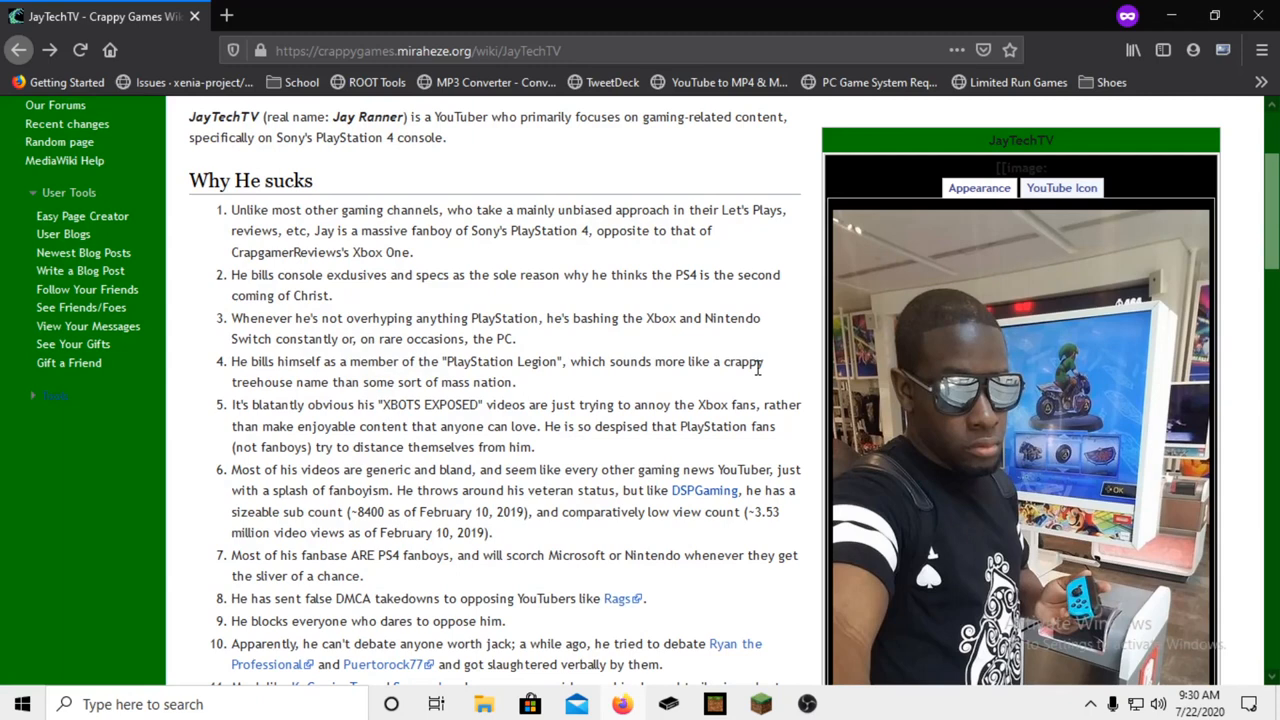
pyautogui.moveTo(420, 135)
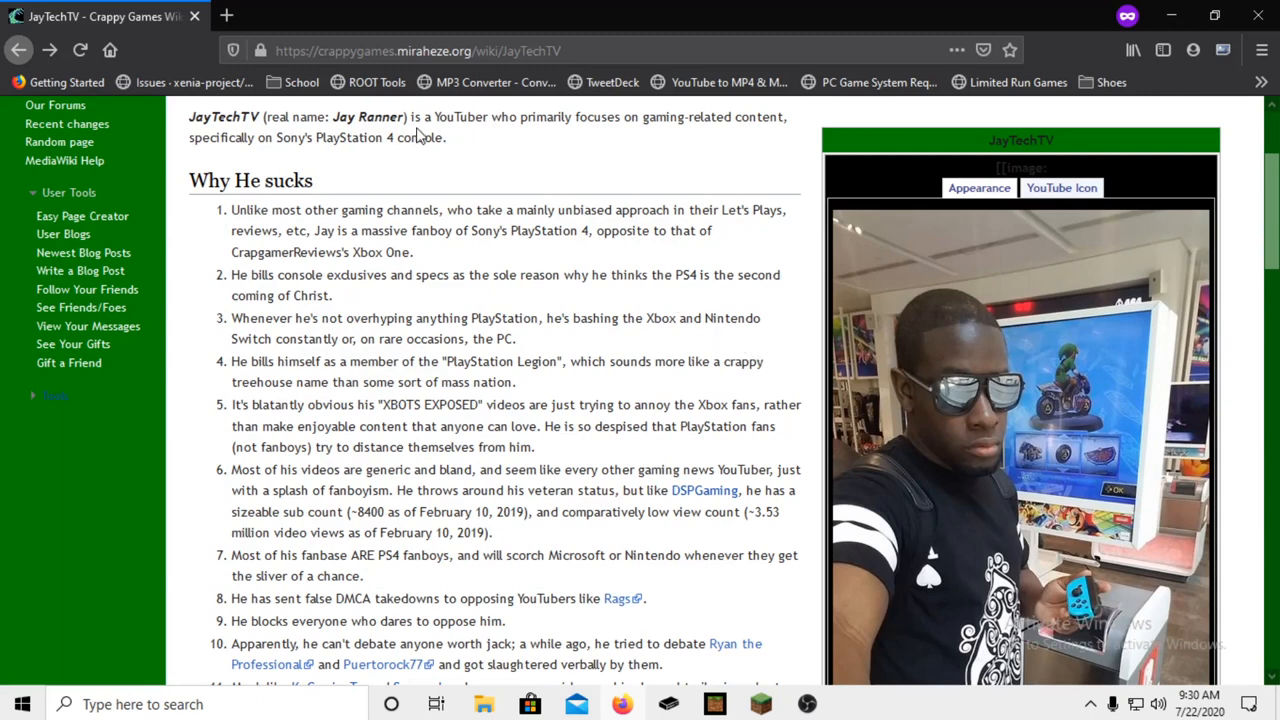
pyautogui.moveTo(605, 152)
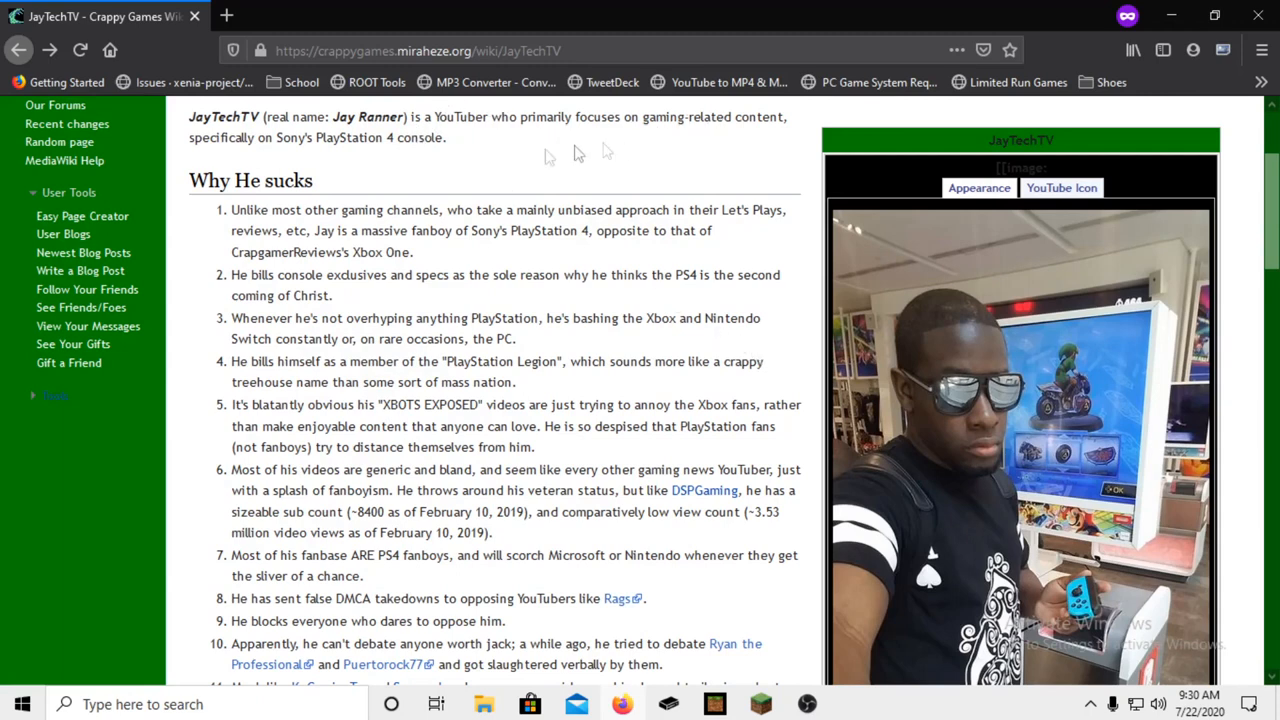
pyautogui.moveTo(435, 157)
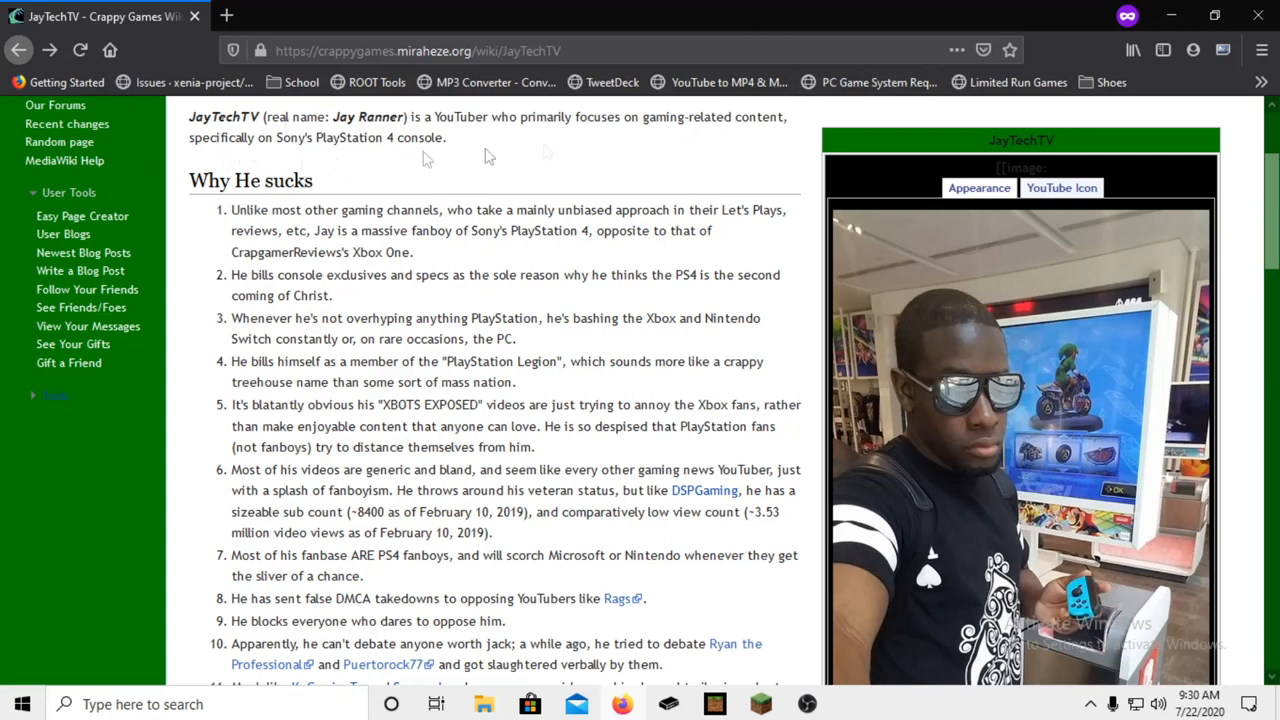
pyautogui.moveTo(862, 152)
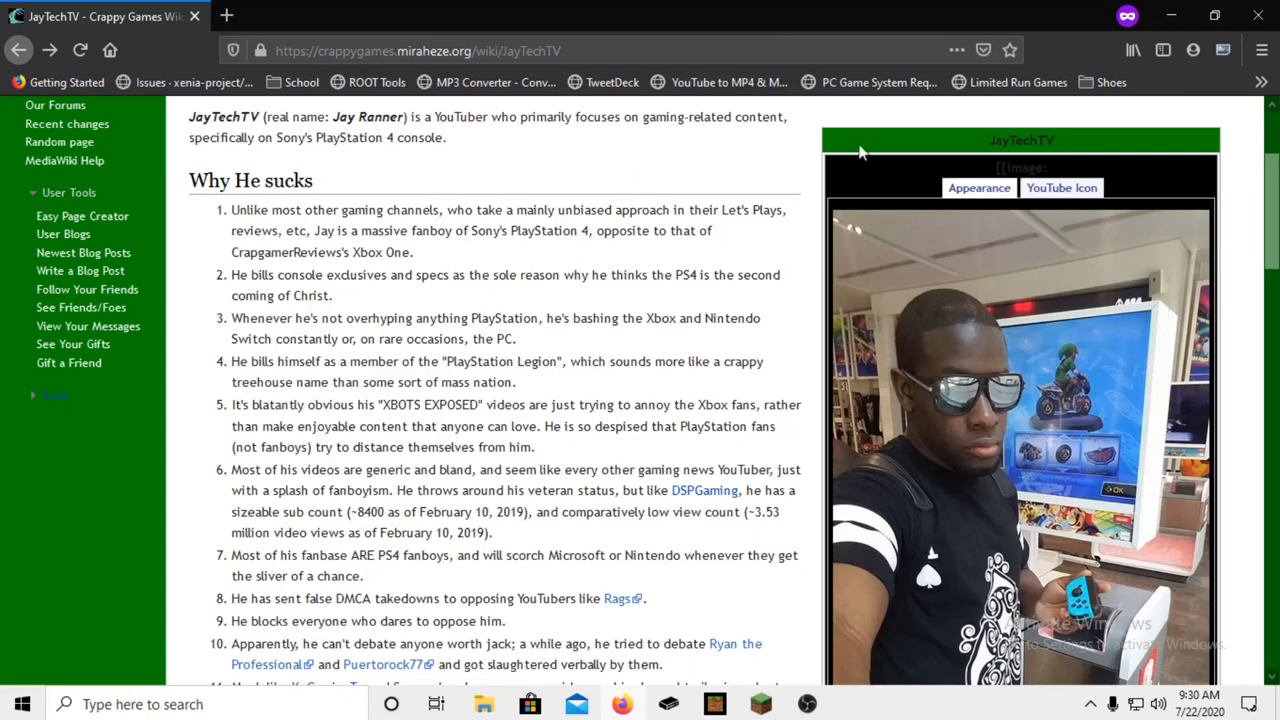
# Scroll further to show all eleven points and the 'Some of JayTechTV's videos' heading.
pyautogui.scroll(-3)
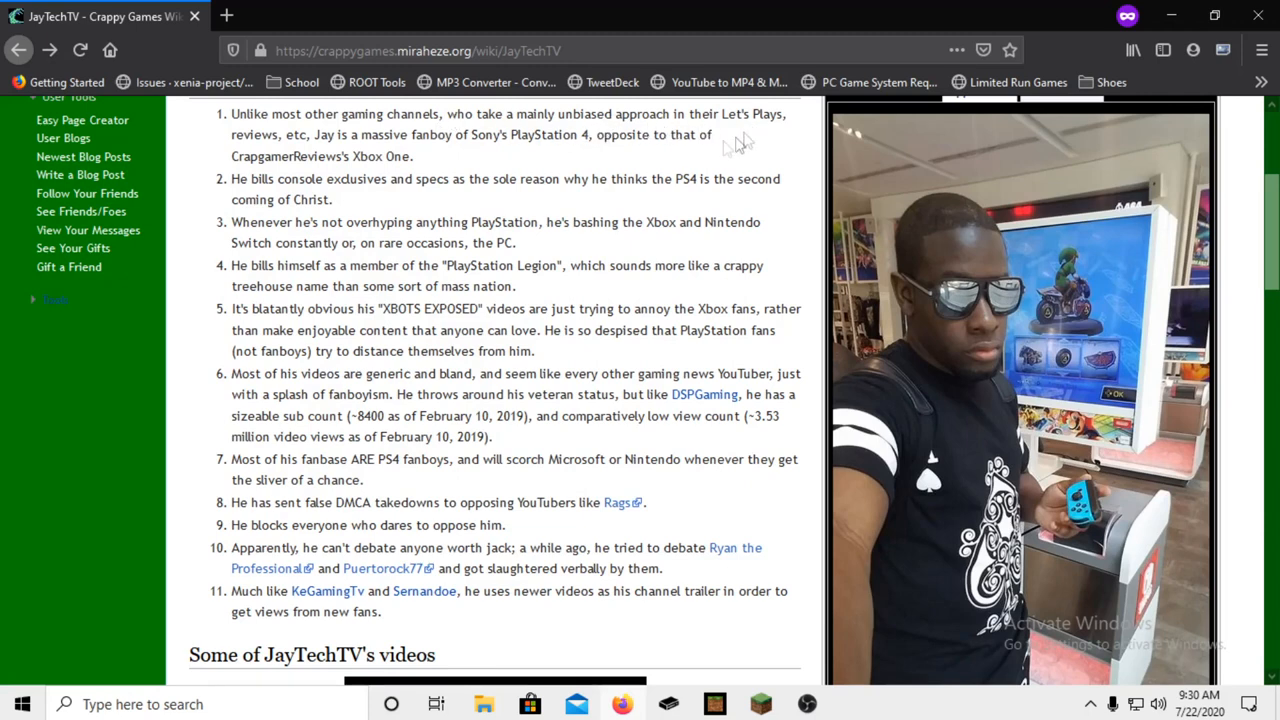
pyautogui.moveTo(477, 158)
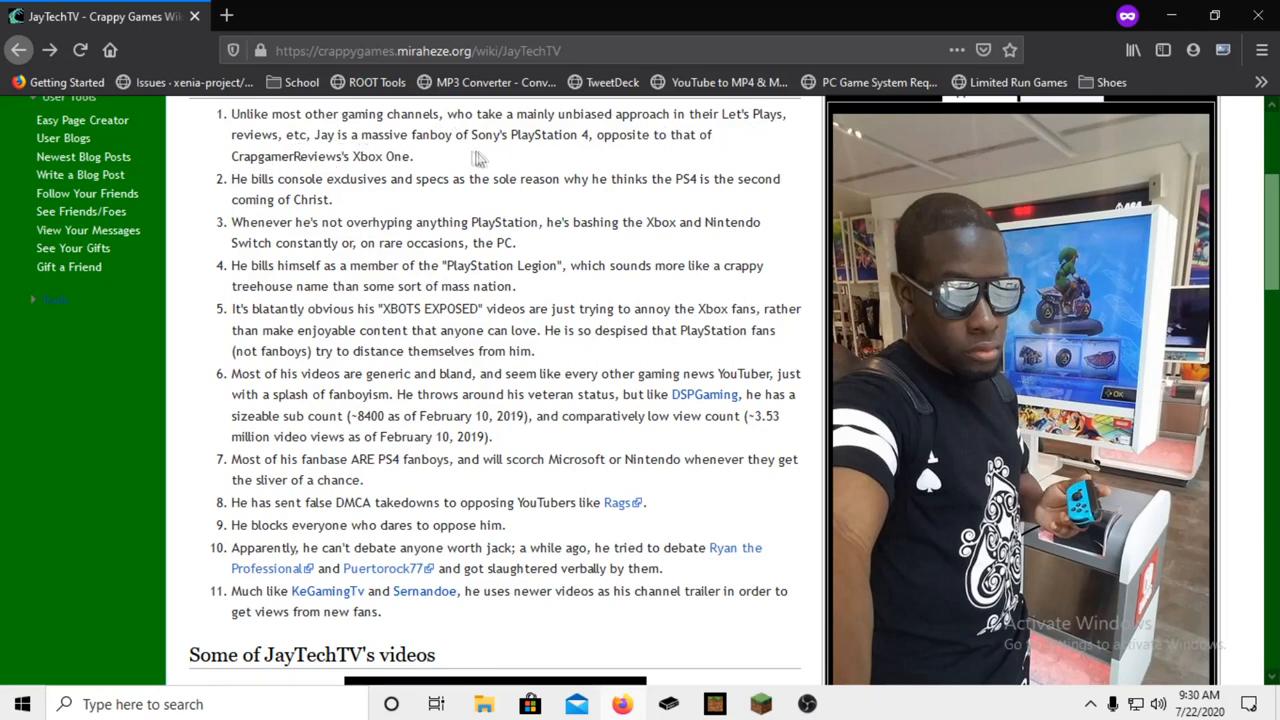
pyautogui.moveTo(600, 158)
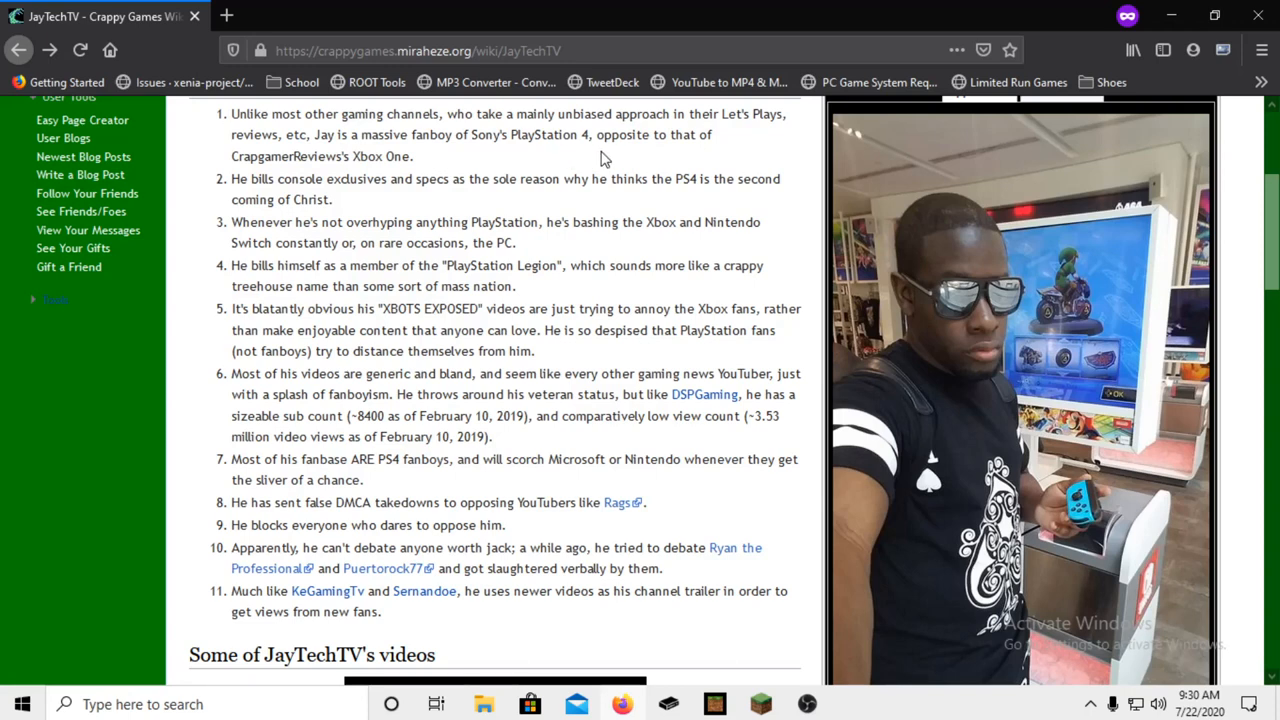
pyautogui.moveTo(619, 170)
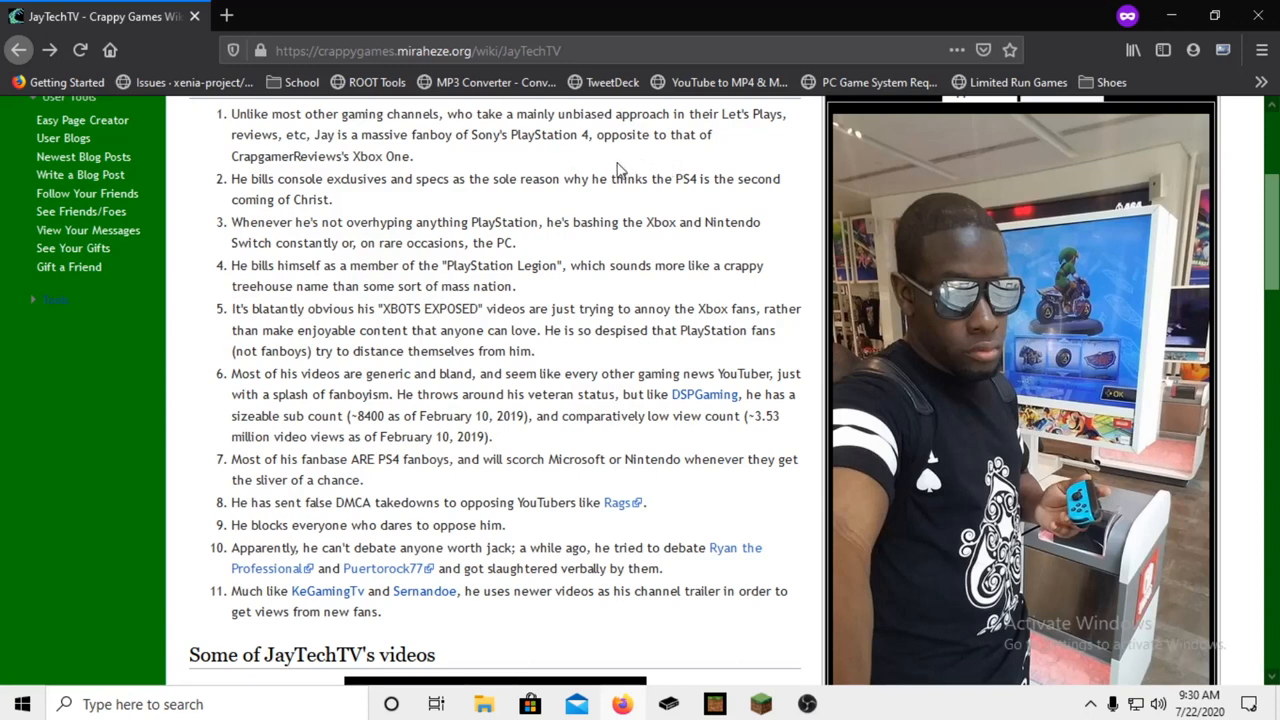
pyautogui.moveTo(453, 172)
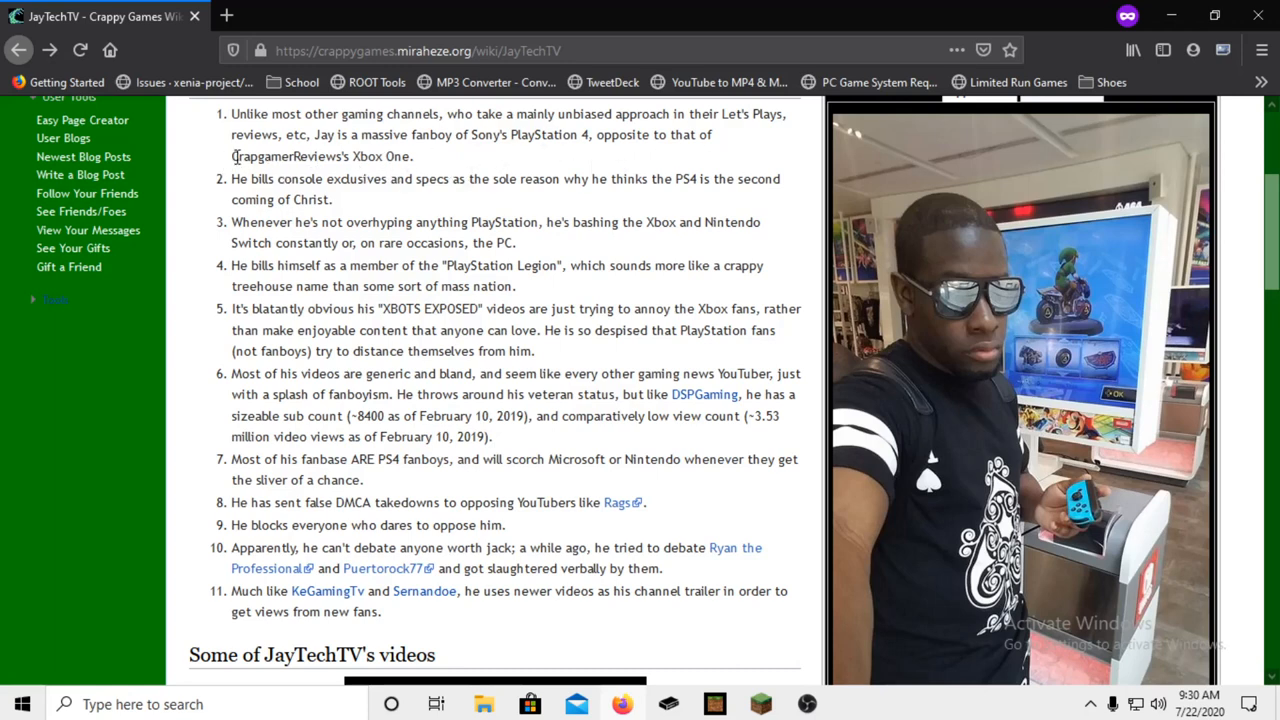
pyautogui.moveTo(500, 178)
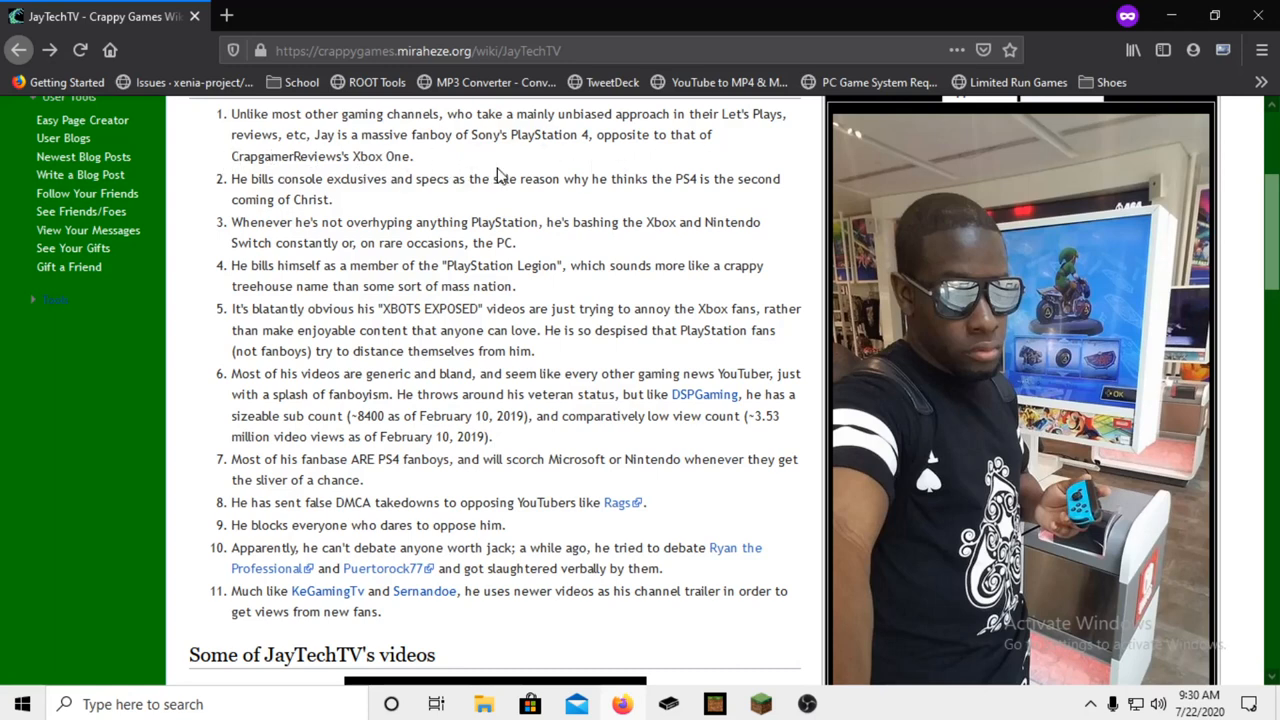
pyautogui.moveTo(193, 208)
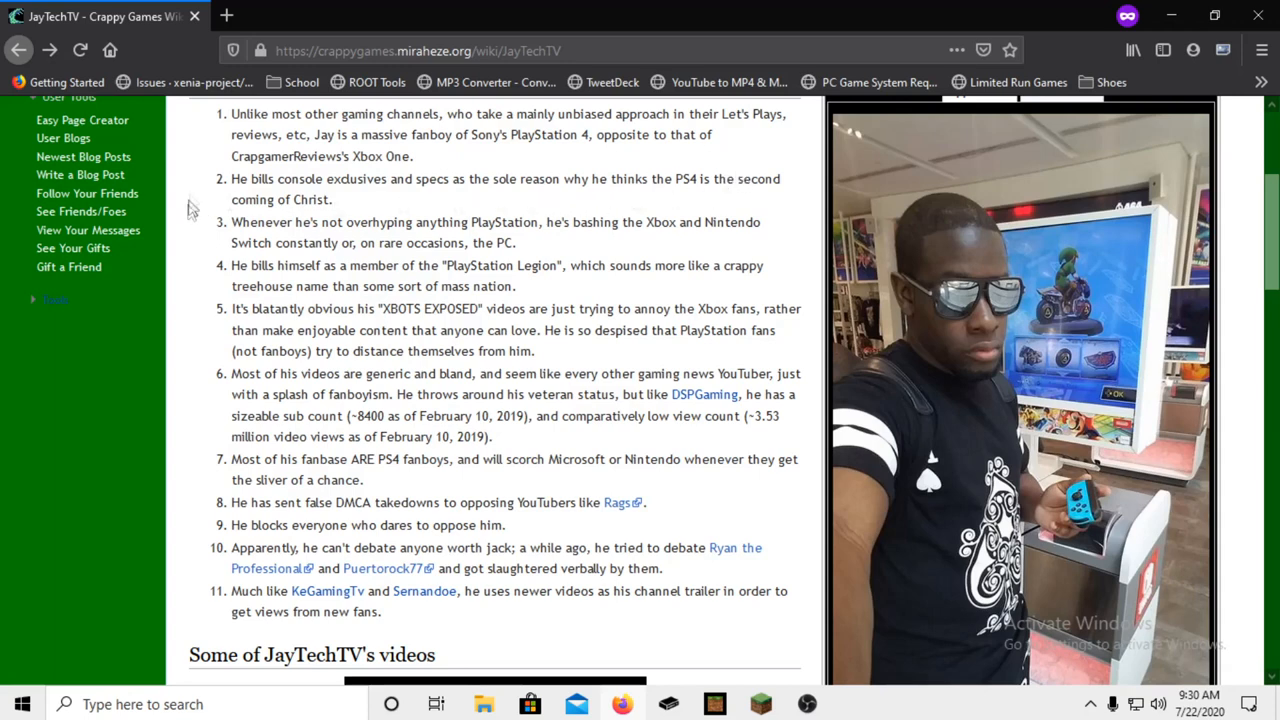
pyautogui.moveTo(187, 193)
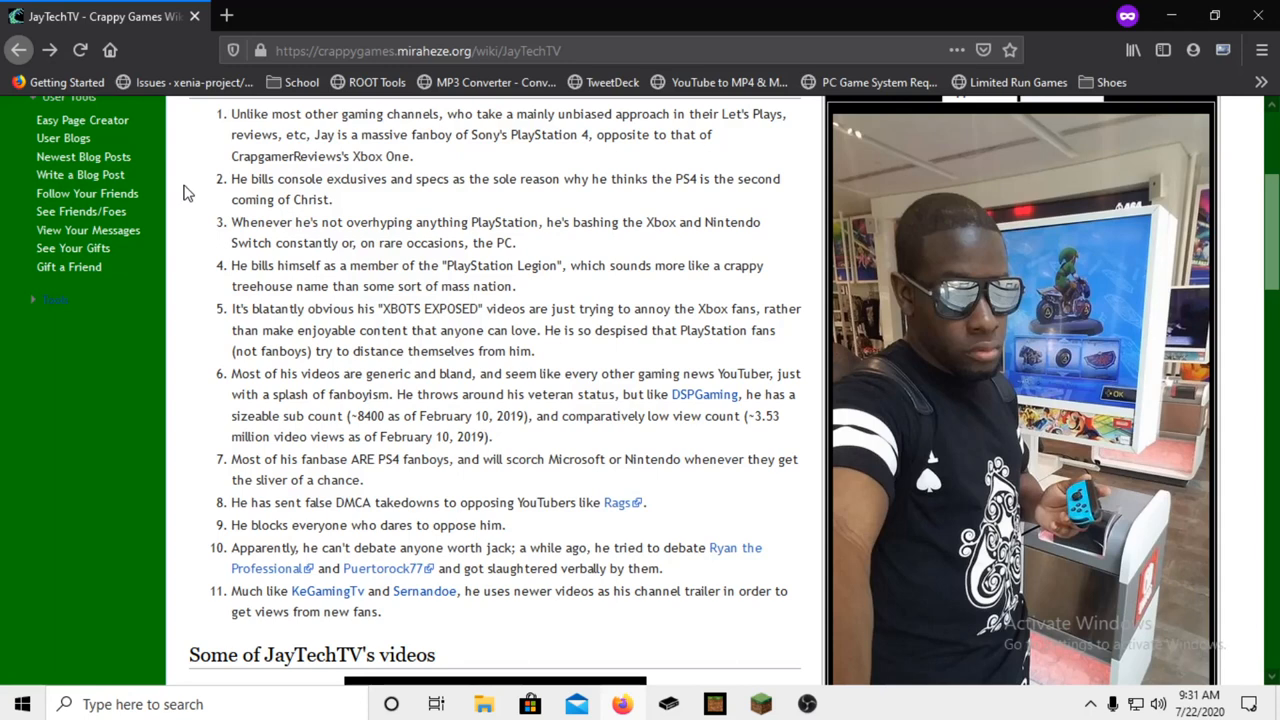
pyautogui.moveTo(187, 186)
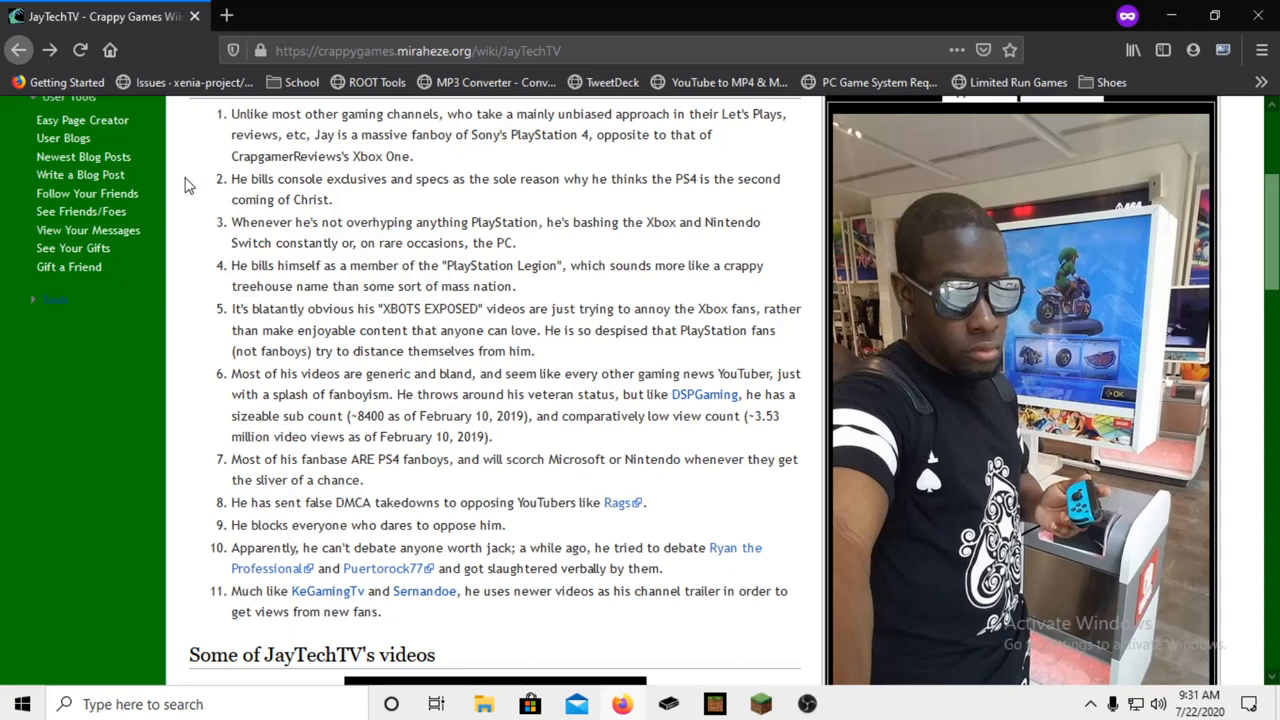
pyautogui.moveTo(194, 194)
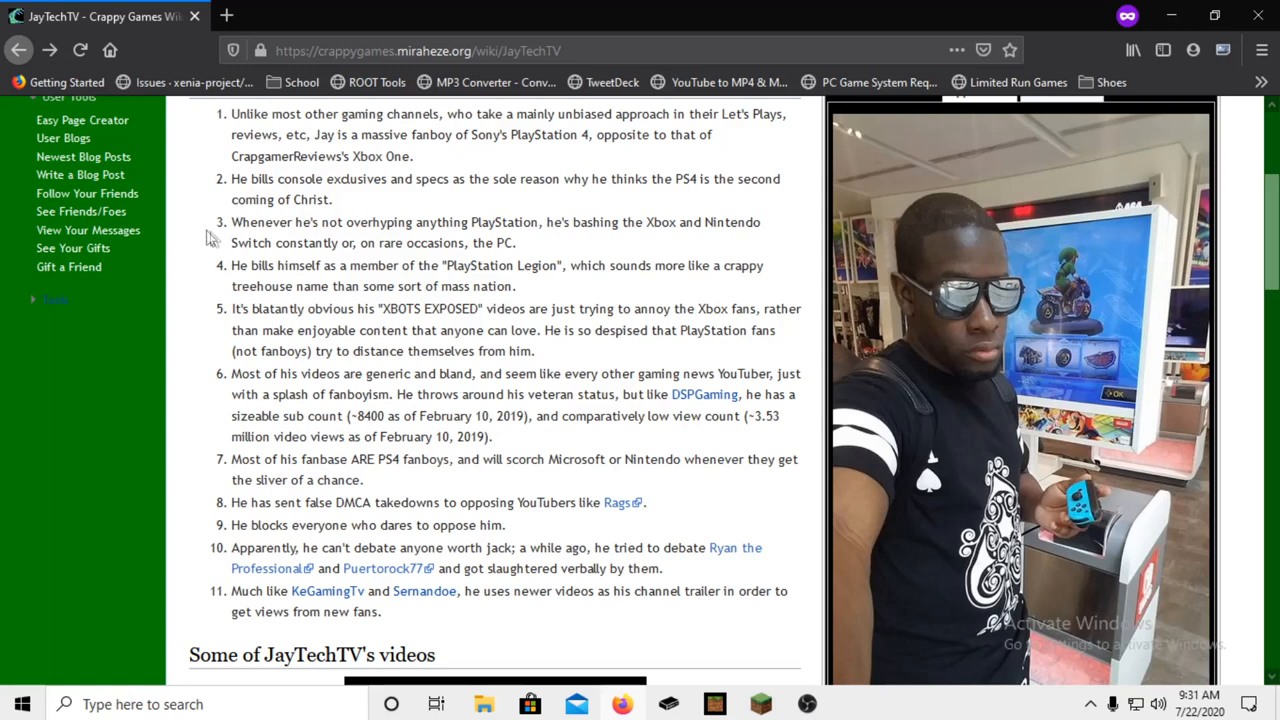
pyautogui.moveTo(537, 241)
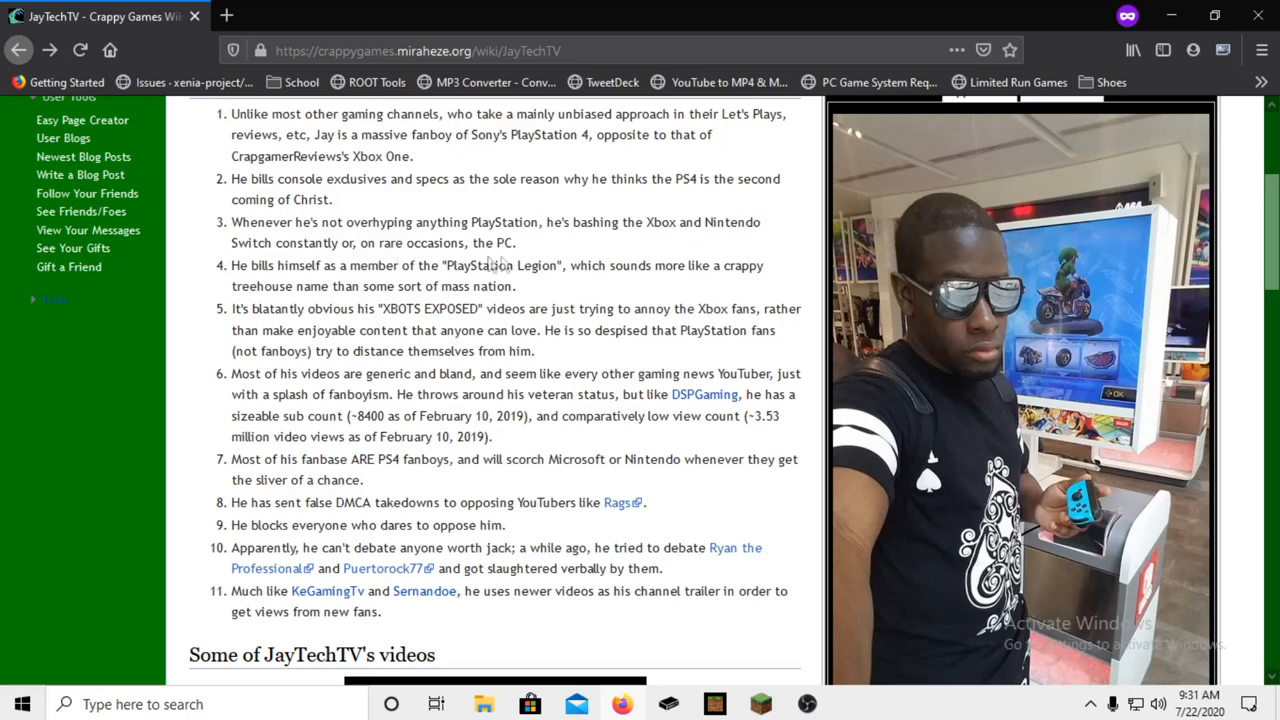
pyautogui.doubleClick(503, 243)
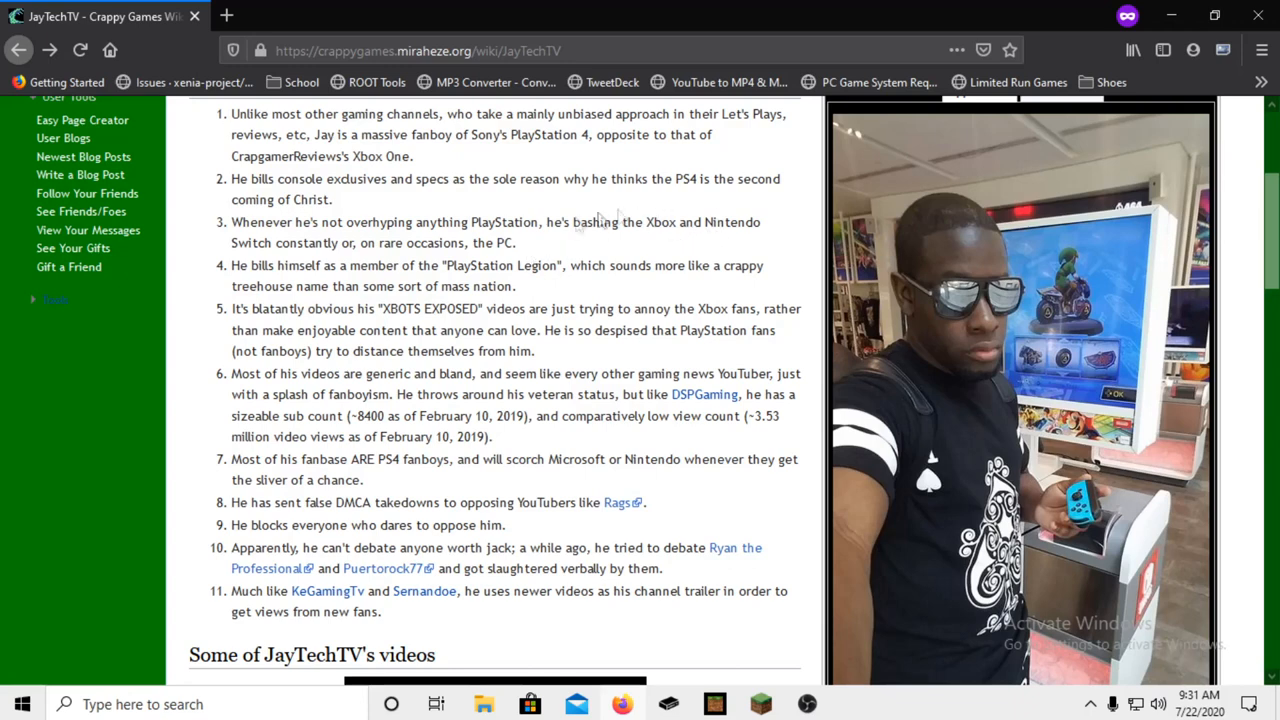
pyautogui.moveTo(615, 253)
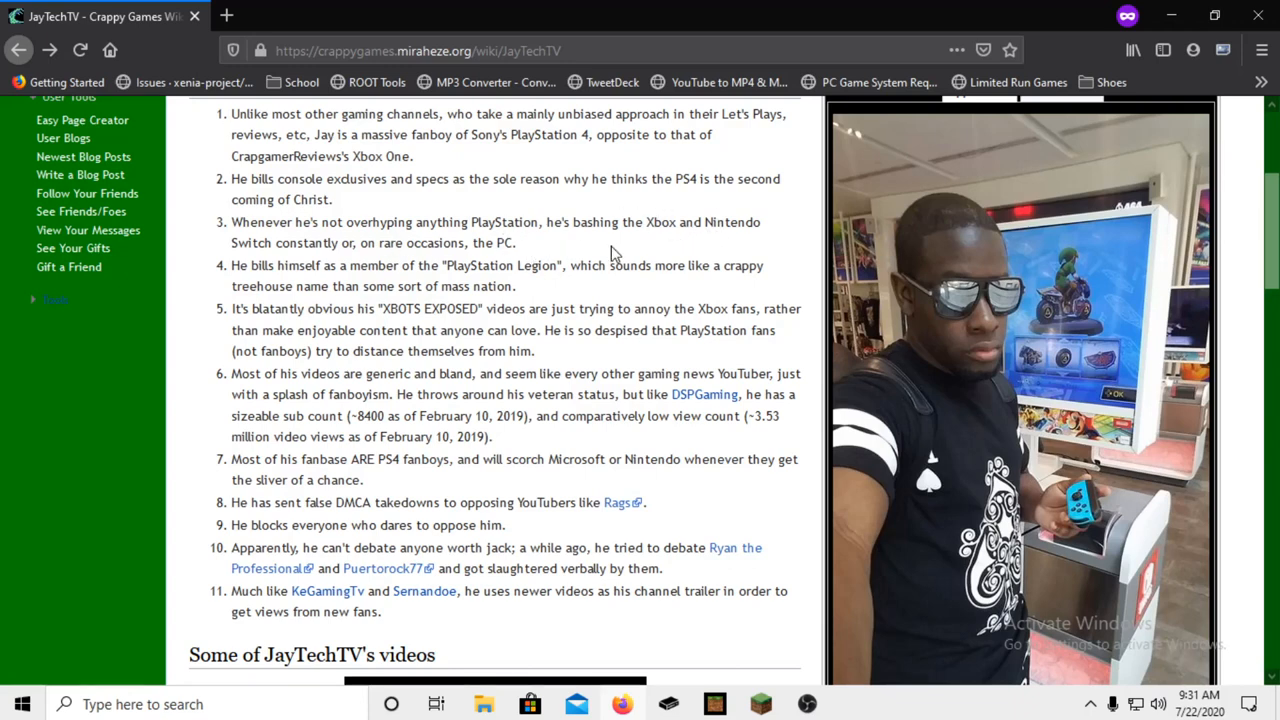
pyautogui.moveTo(205, 300)
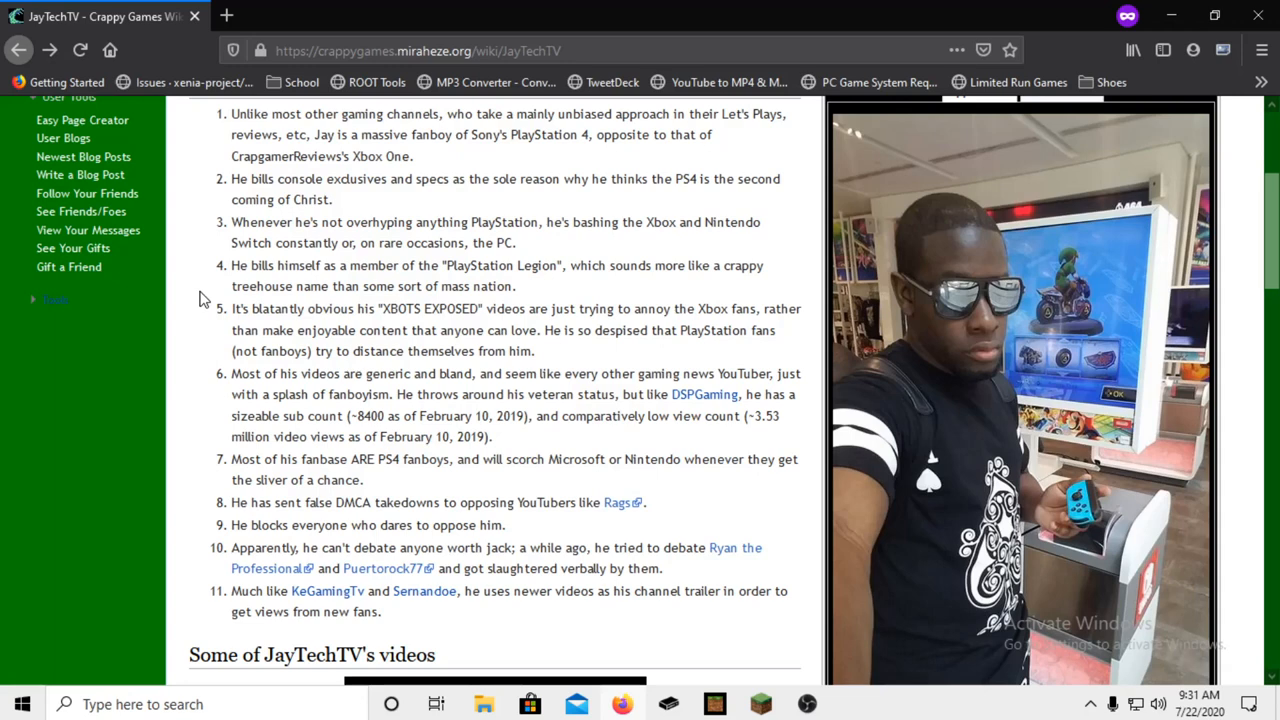
pyautogui.moveTo(210, 290)
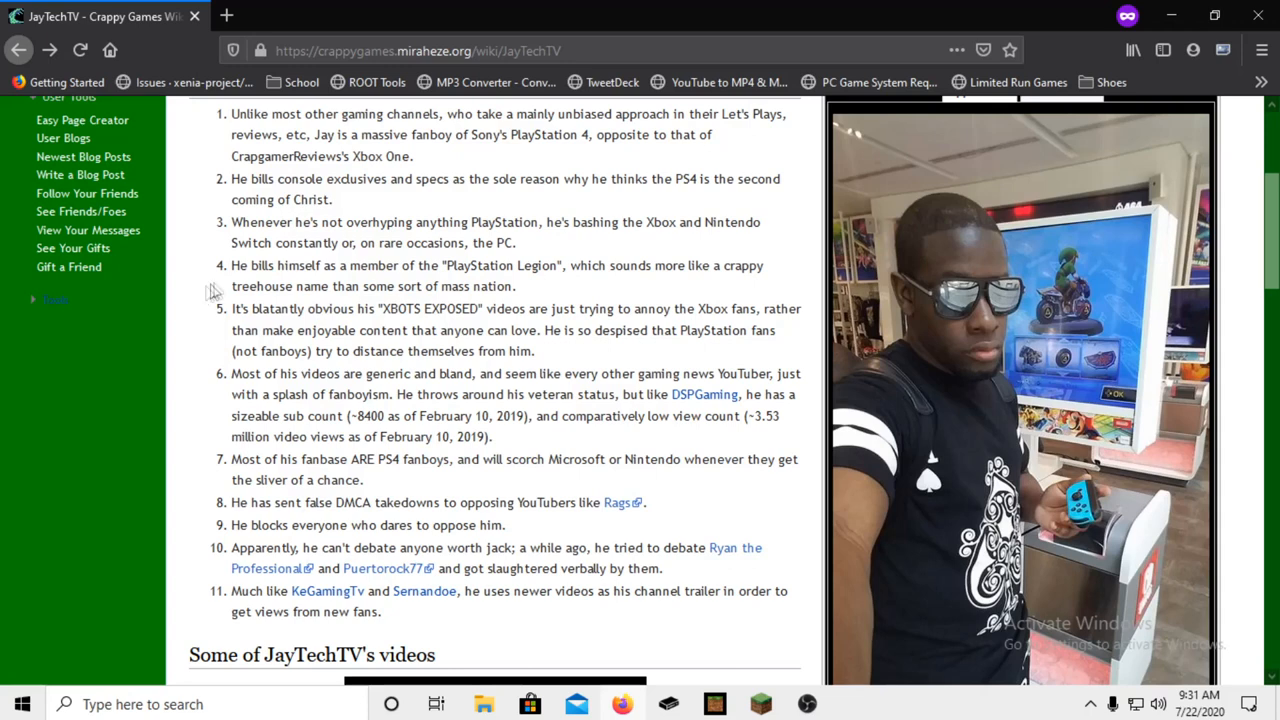
pyautogui.moveTo(537, 308)
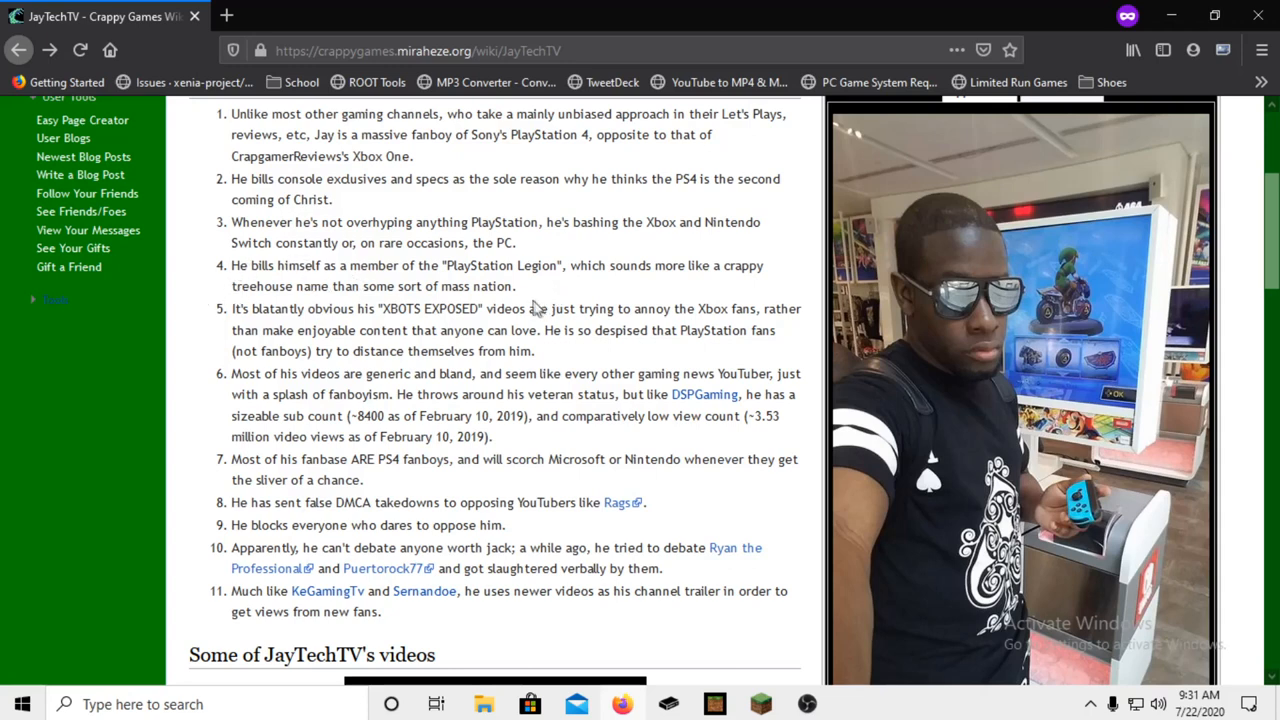
pyautogui.moveTo(562, 287)
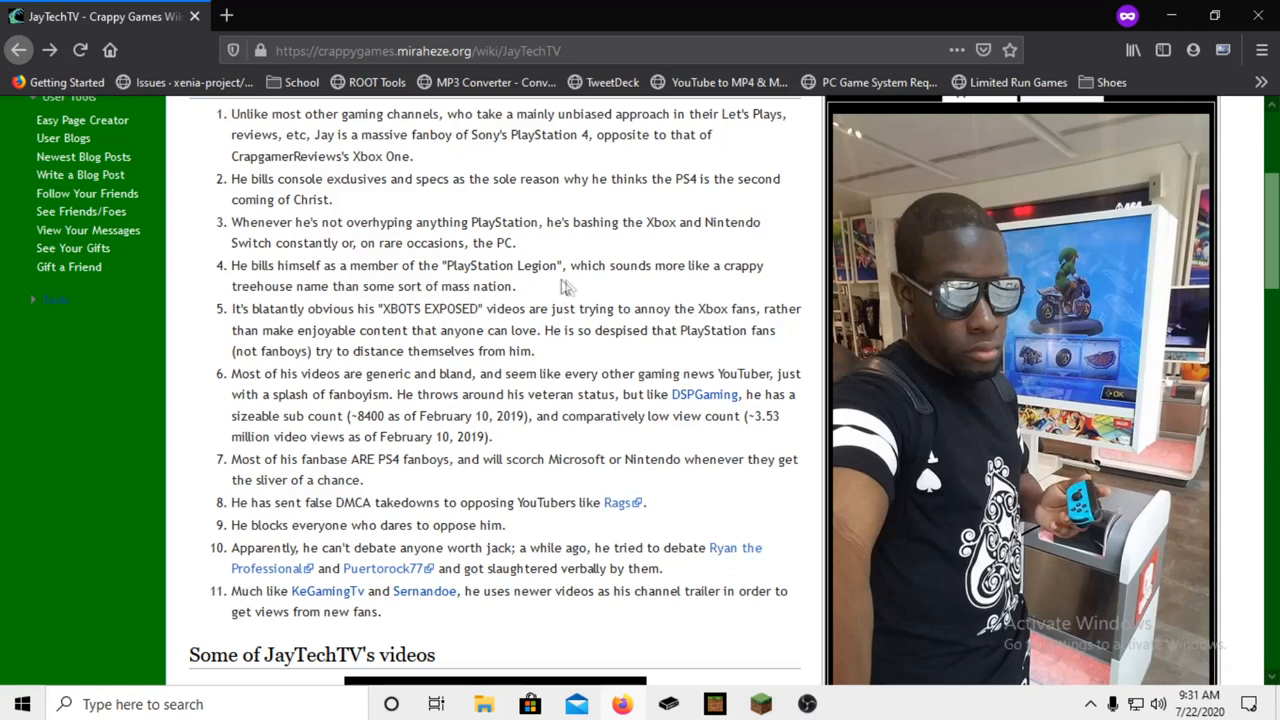
pyautogui.moveTo(585, 295)
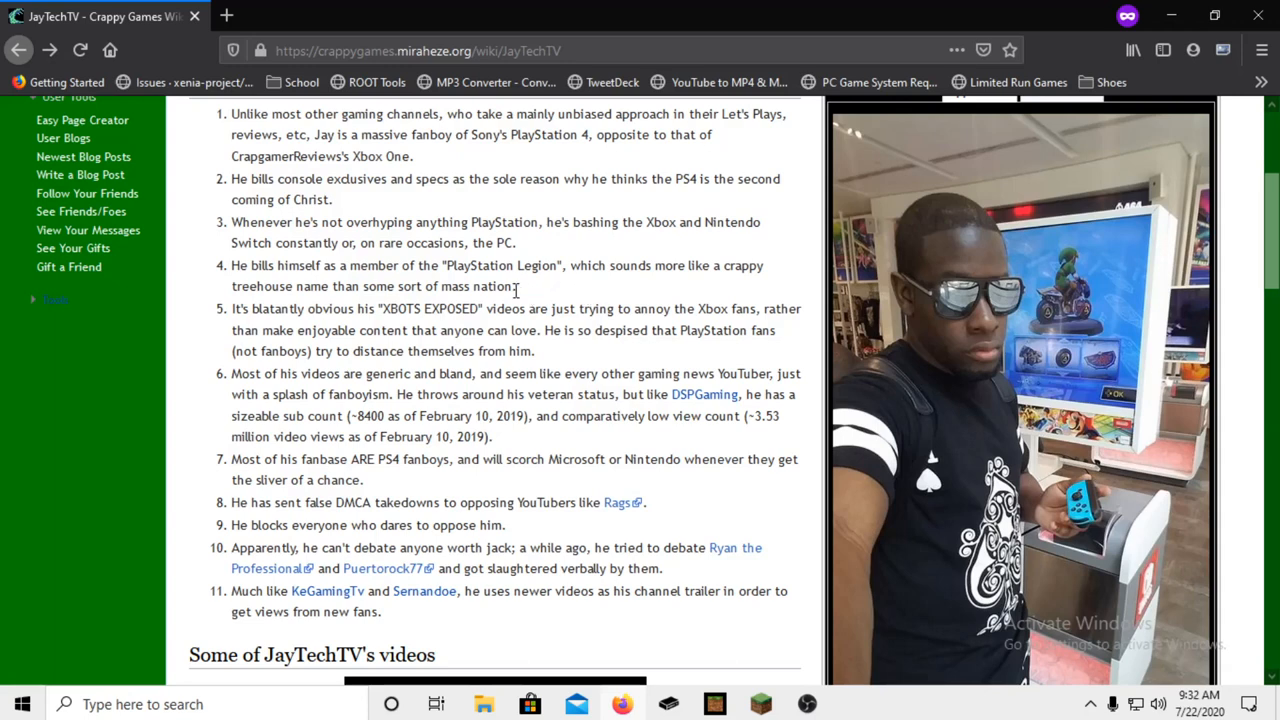
pyautogui.moveTo(528, 292)
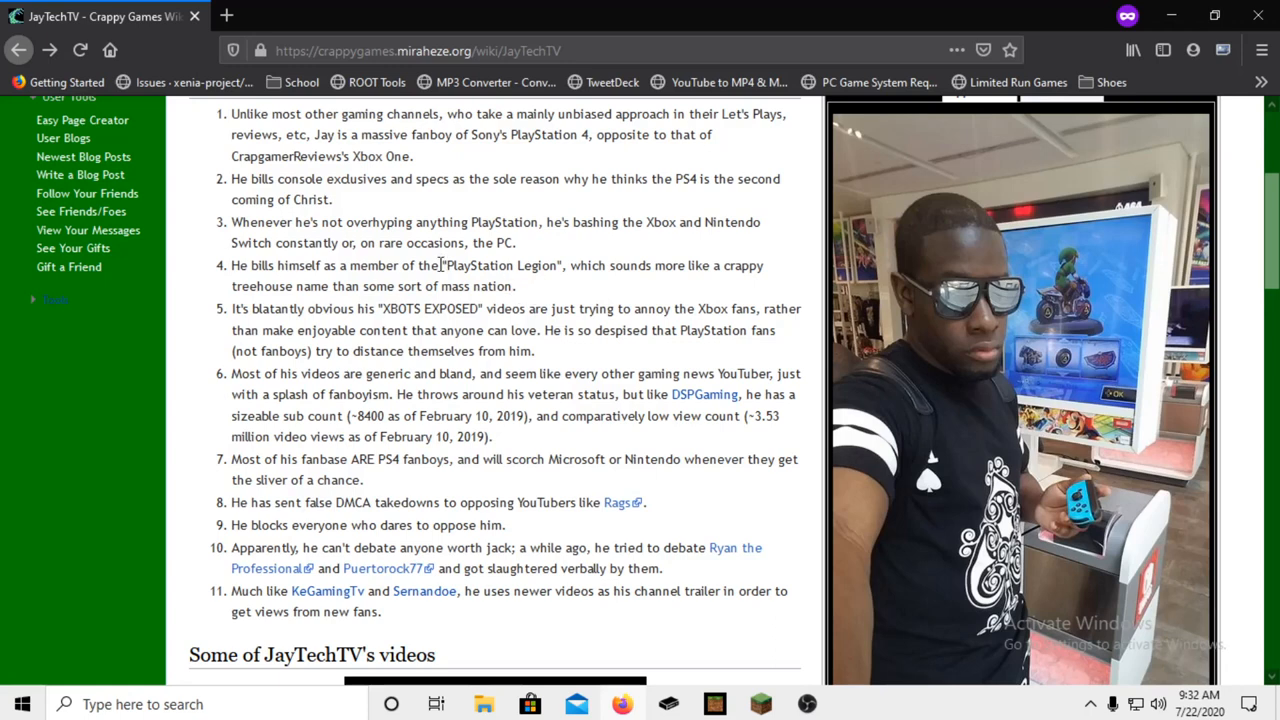
pyautogui.doubleClick(501, 265)
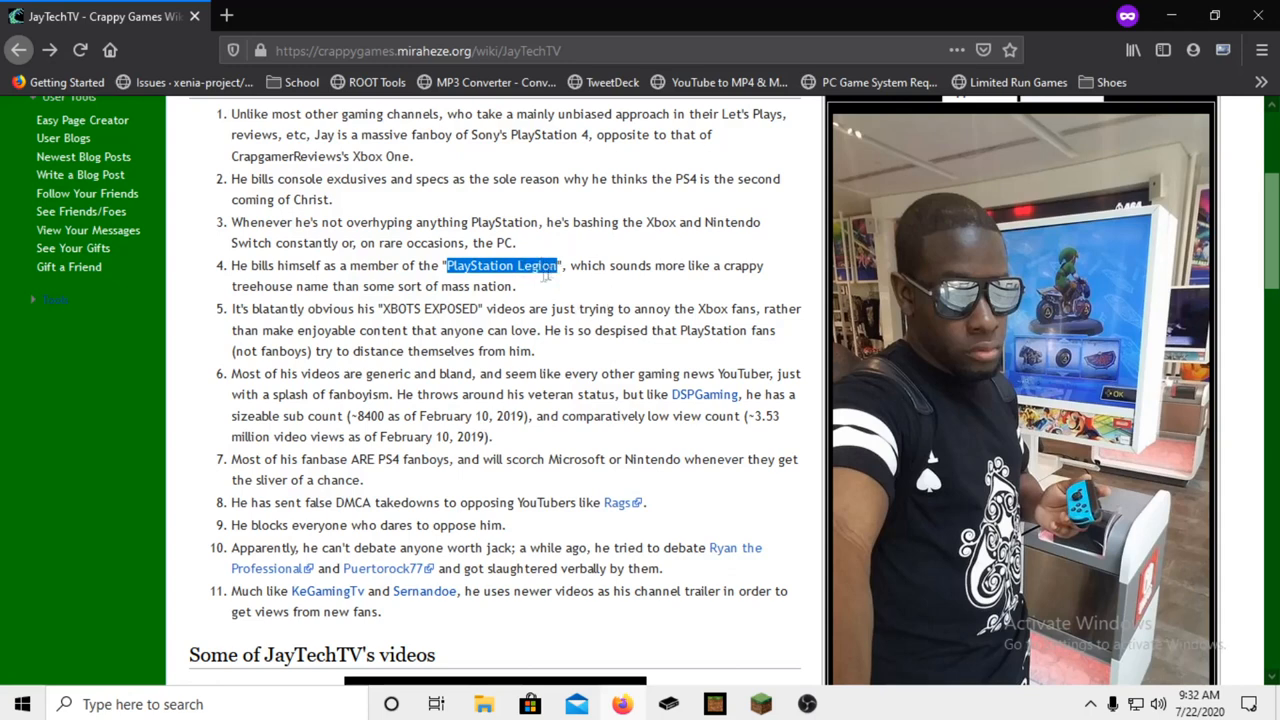
pyautogui.moveTo(542, 295)
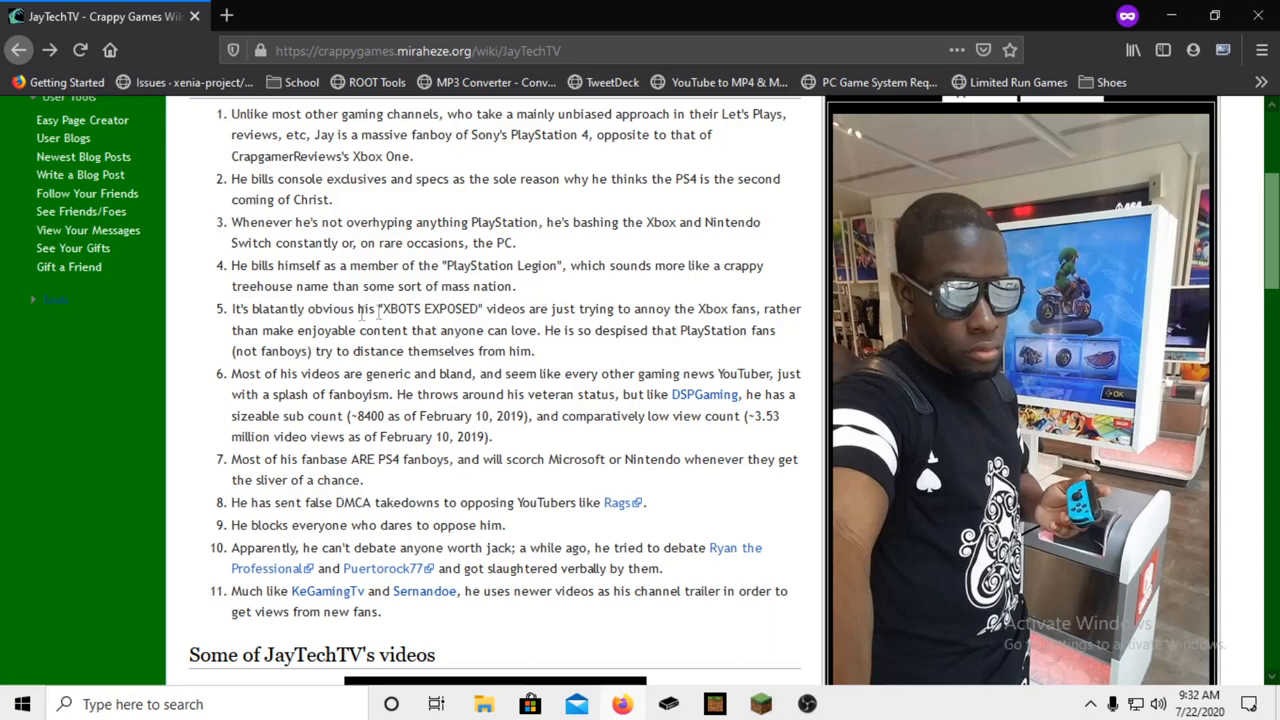
pyautogui.moveTo(477, 331)
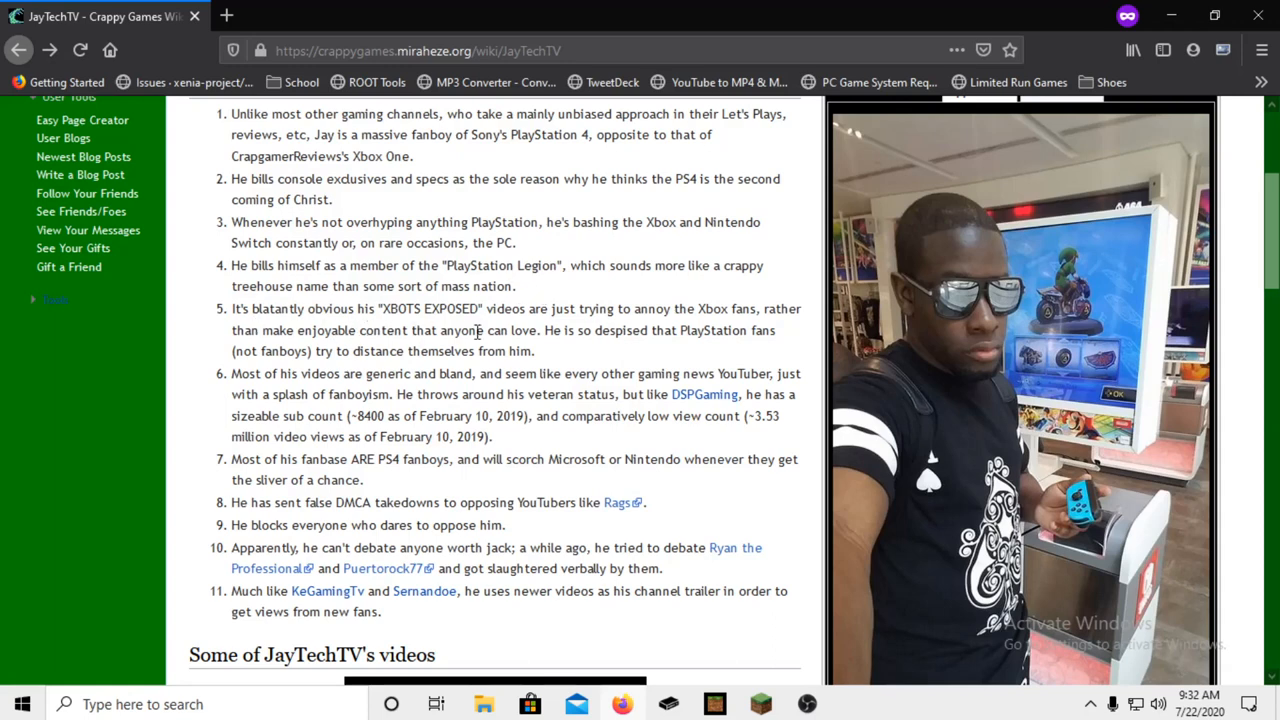
pyautogui.moveTo(757, 313)
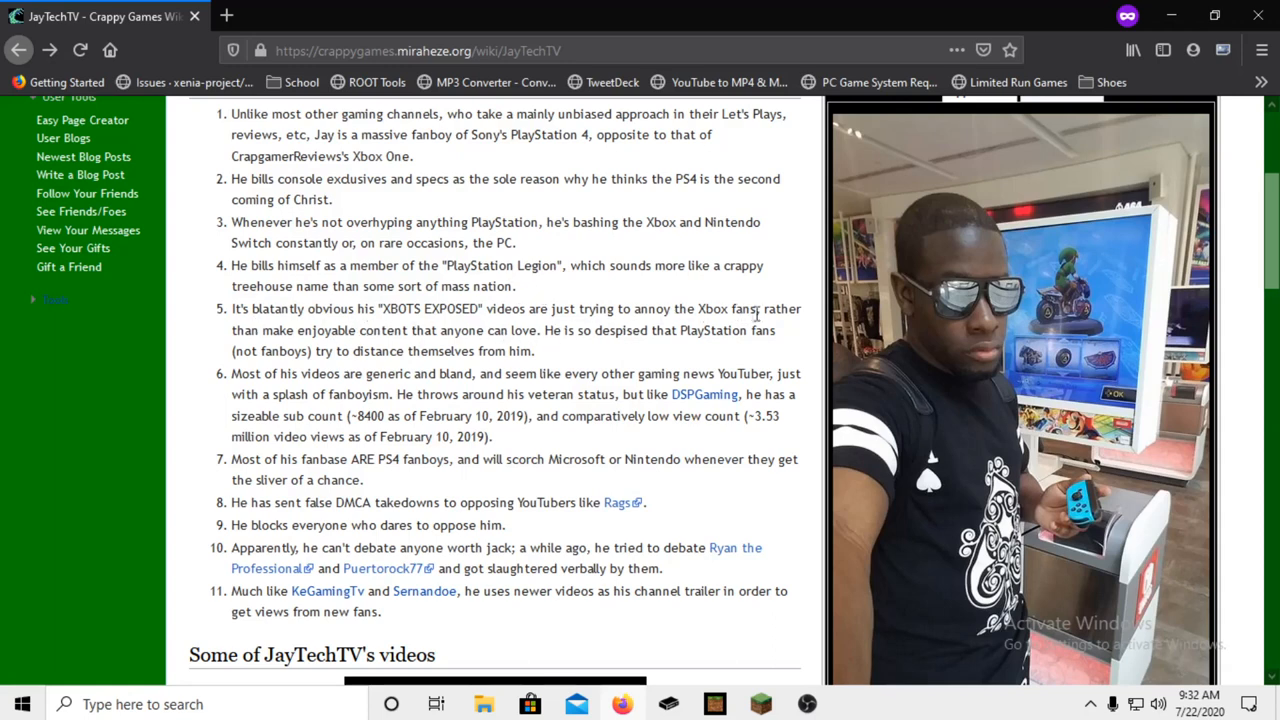
pyautogui.moveTo(457, 336)
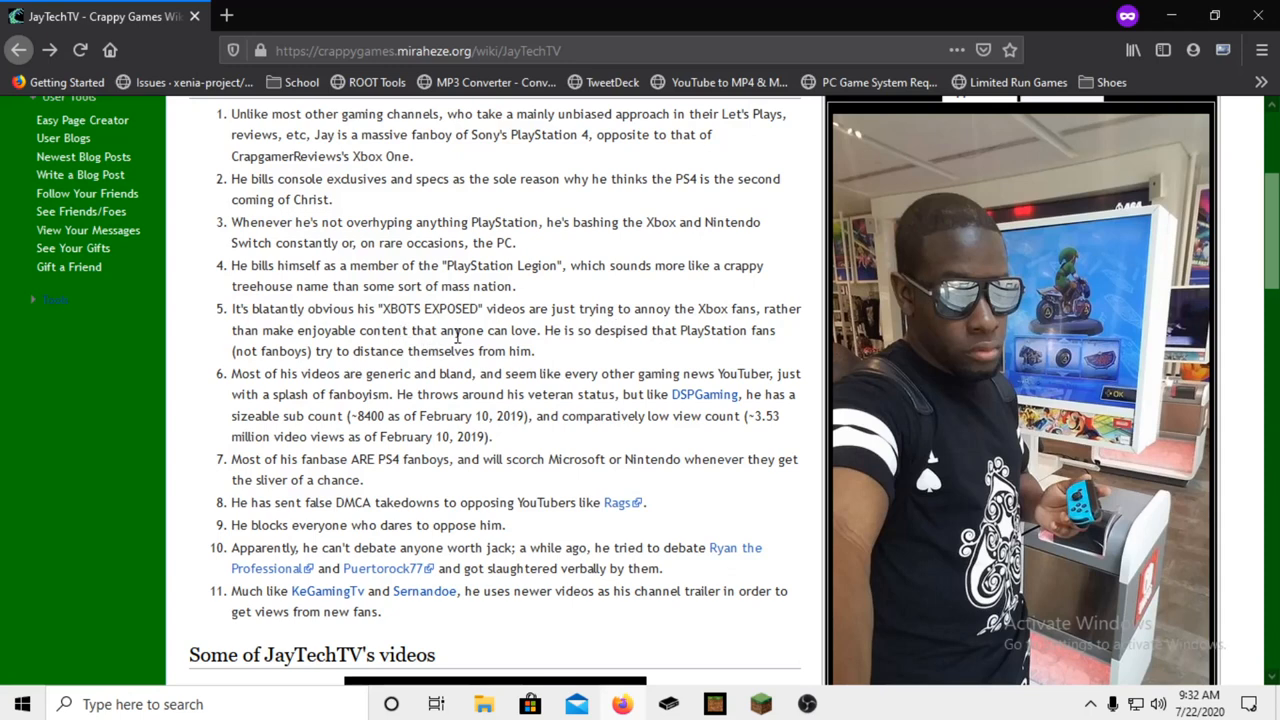
pyautogui.moveTo(671, 348)
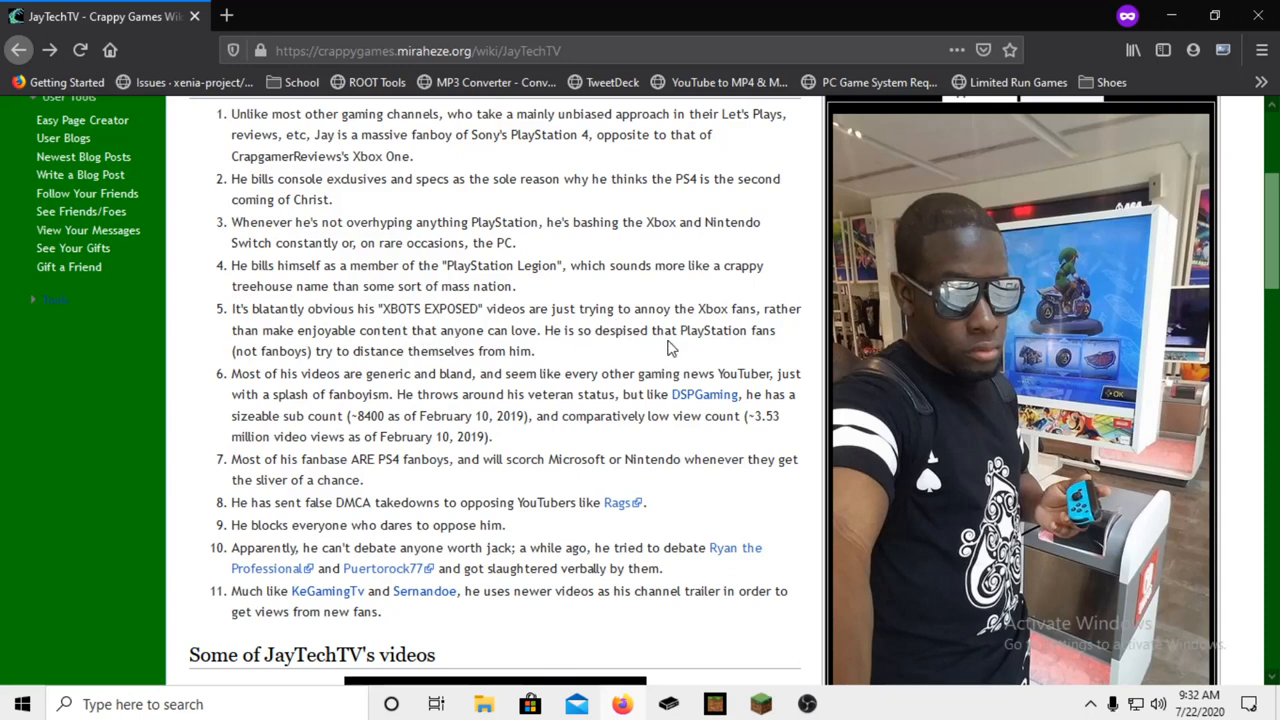
pyautogui.moveTo(565, 360)
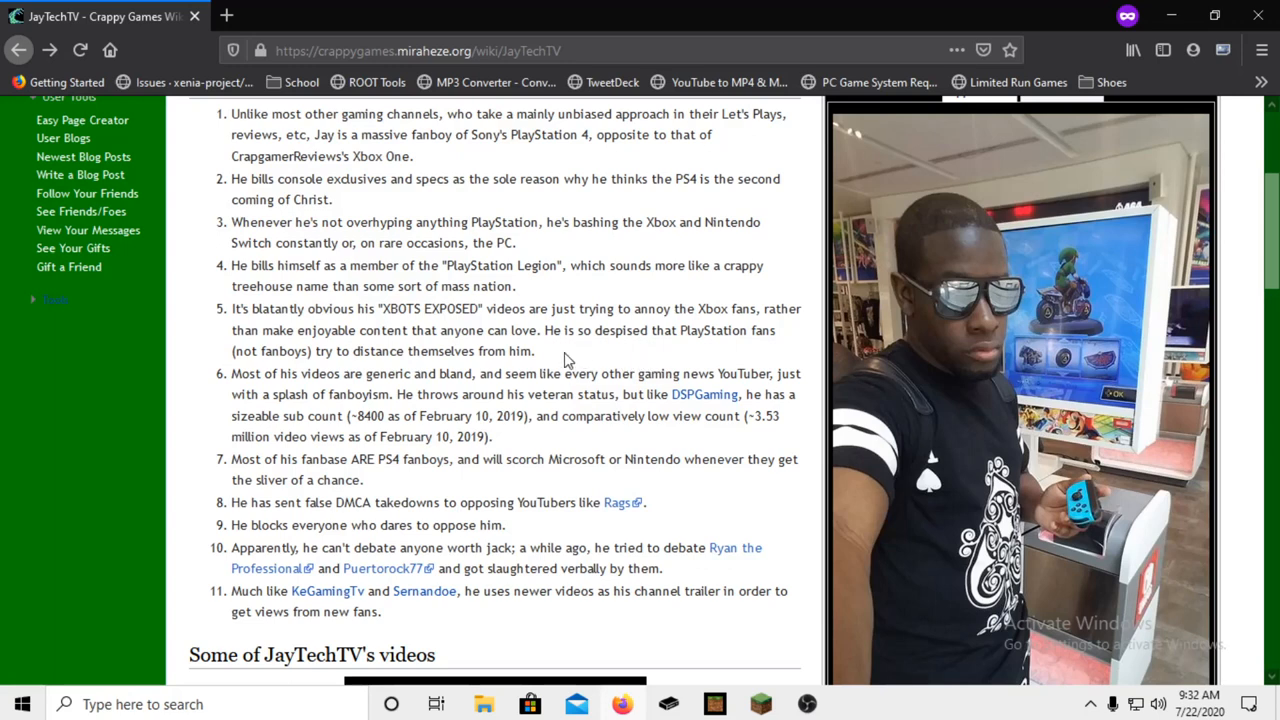
pyautogui.moveTo(565, 360)
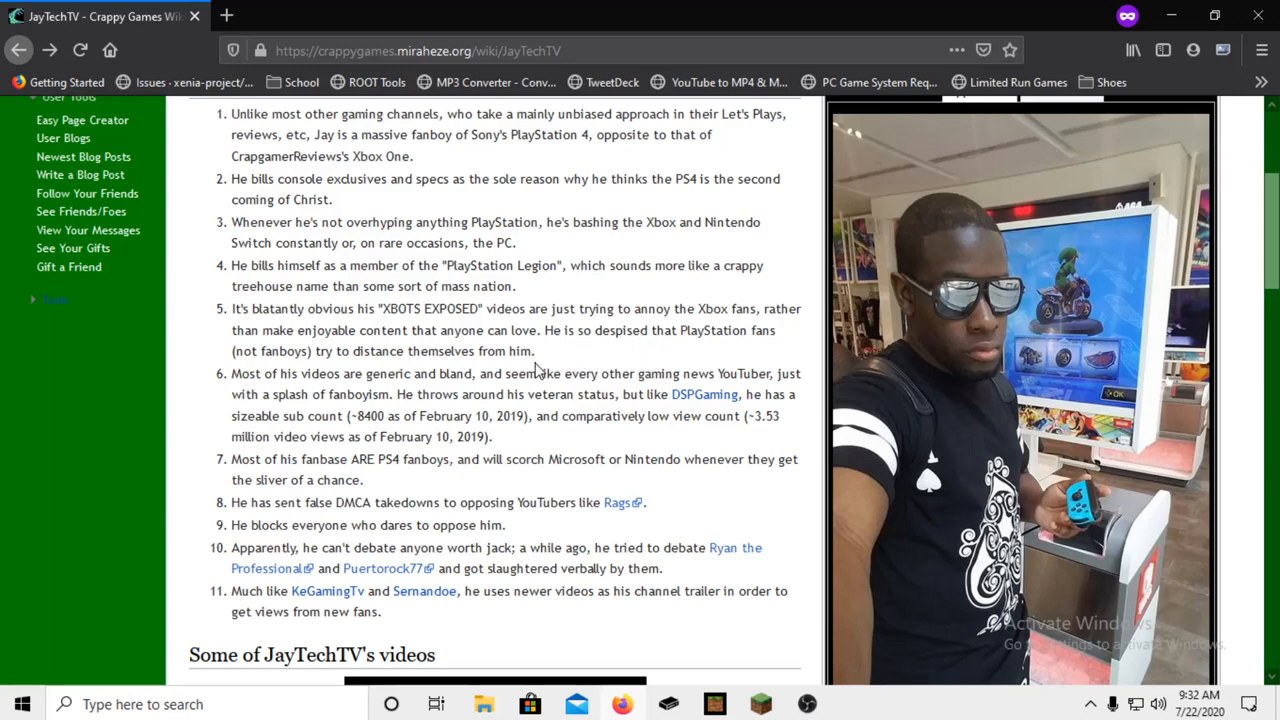
pyautogui.moveTo(598, 367)
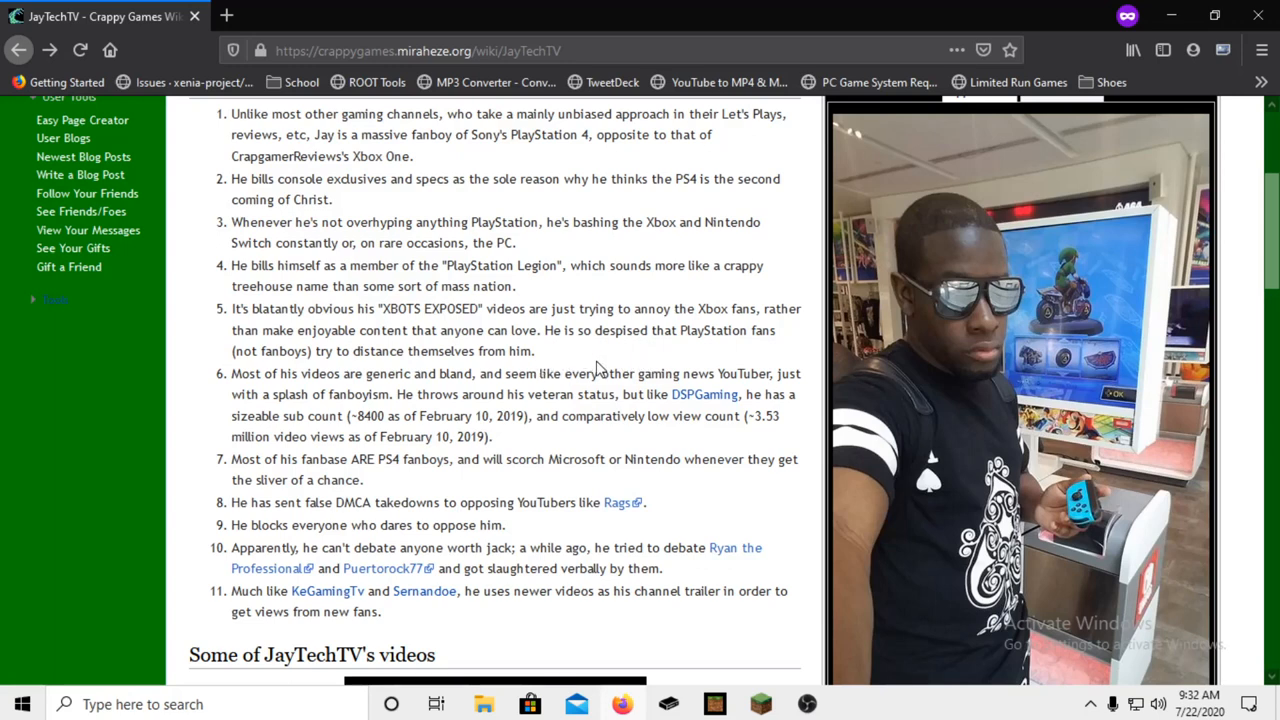
pyautogui.moveTo(548, 365)
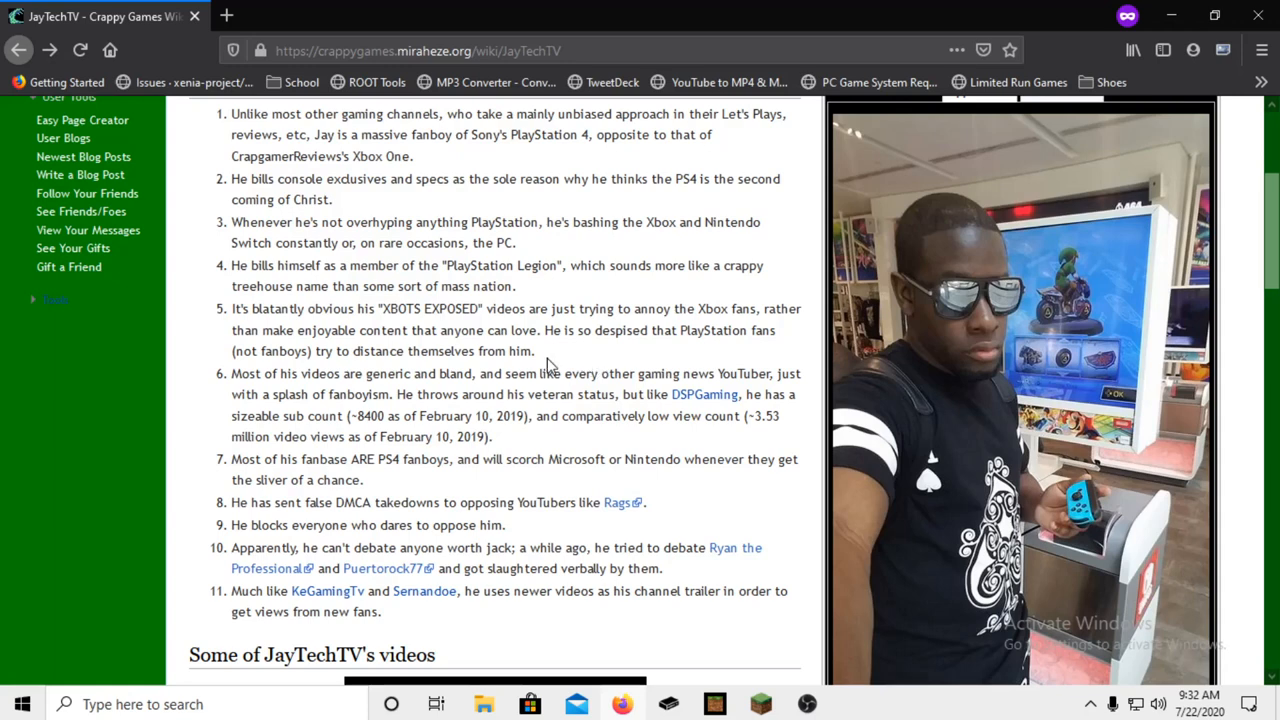
pyautogui.moveTo(644, 381)
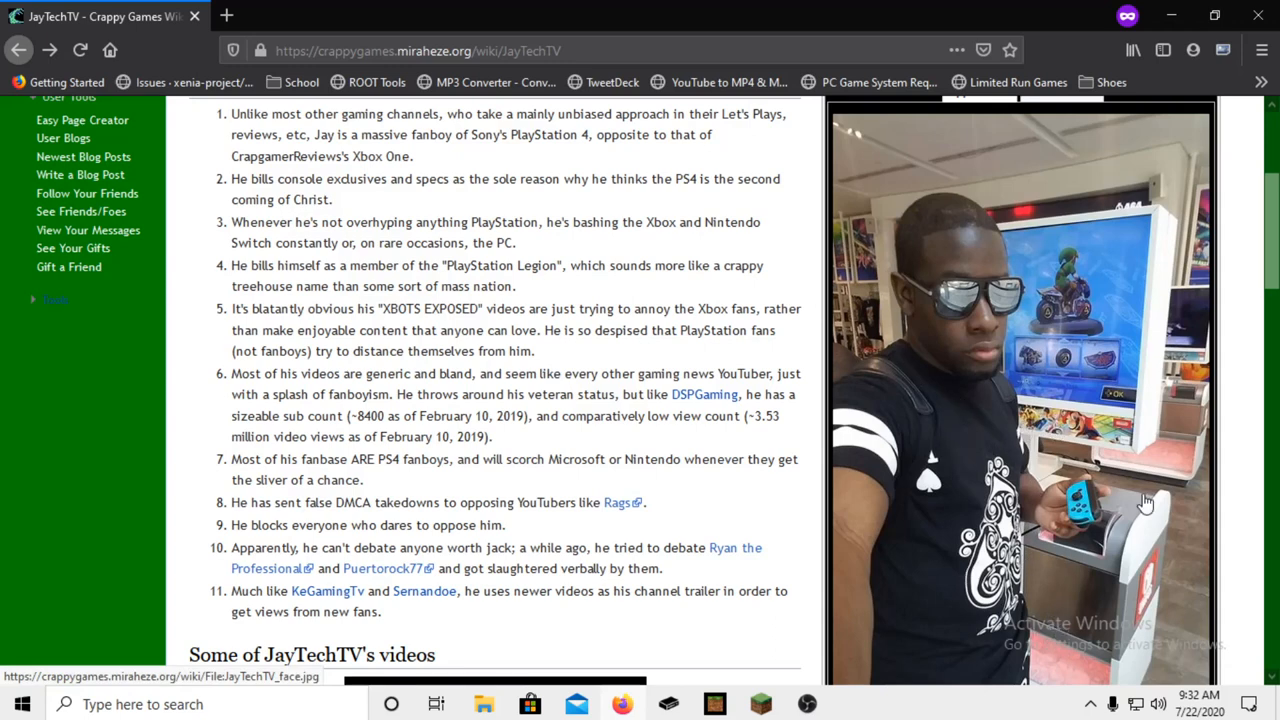
pyautogui.moveTo(898, 351)
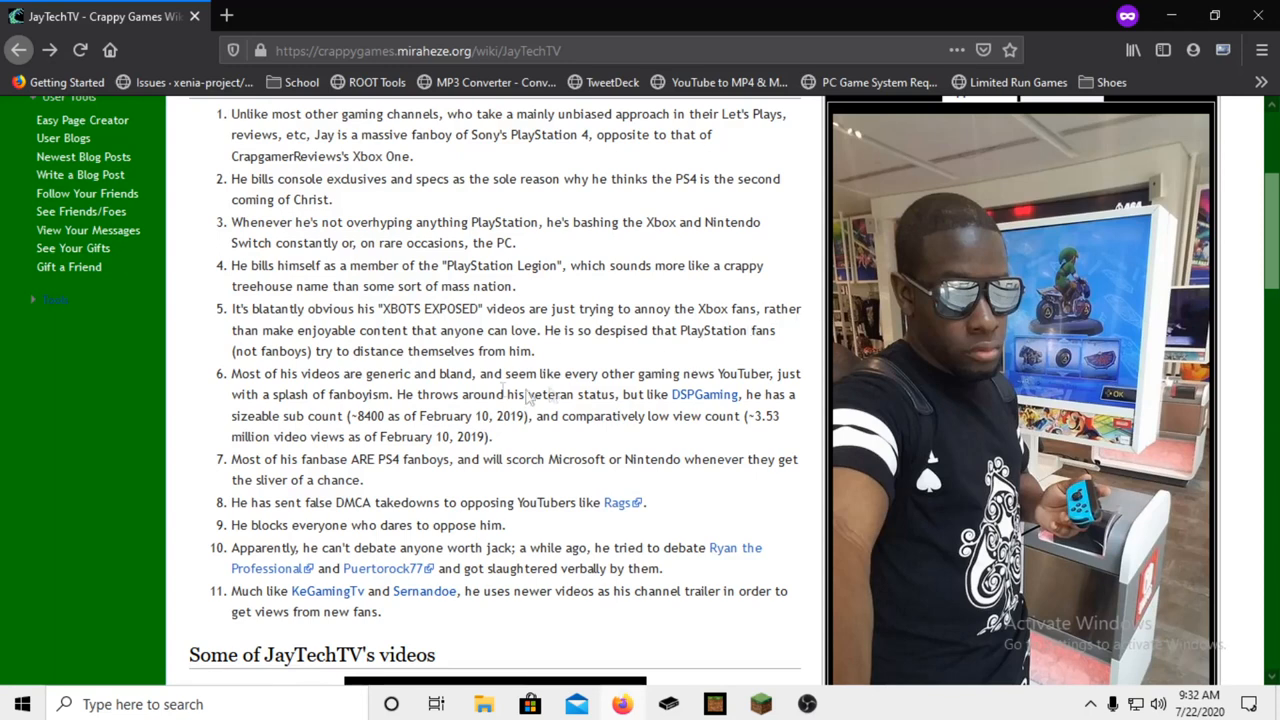
pyautogui.moveTo(210, 390)
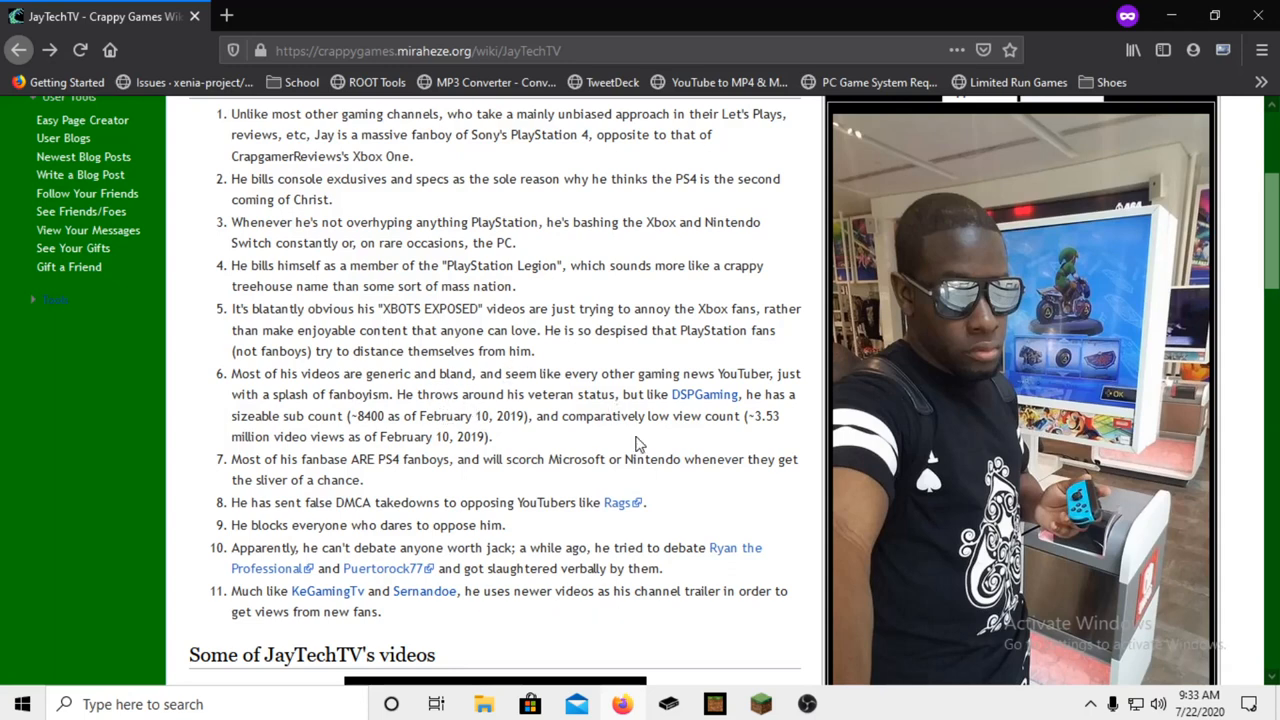
pyautogui.moveTo(640, 445)
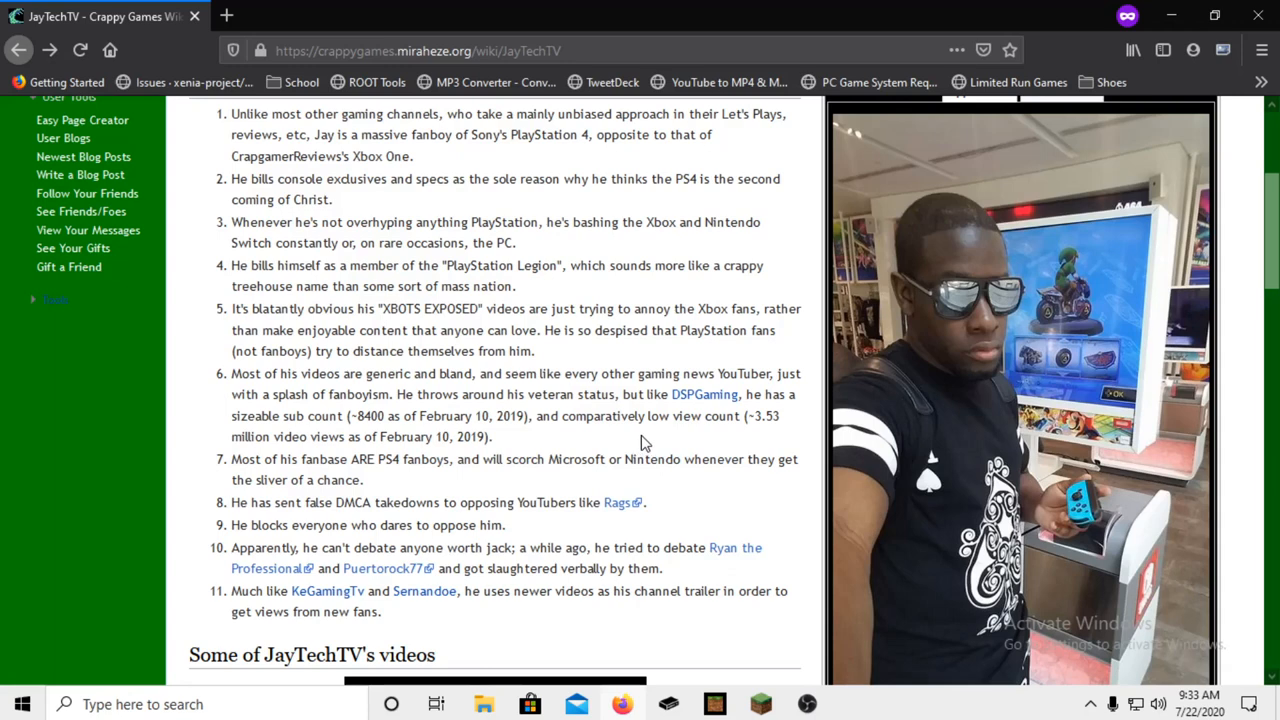
pyautogui.moveTo(508, 447)
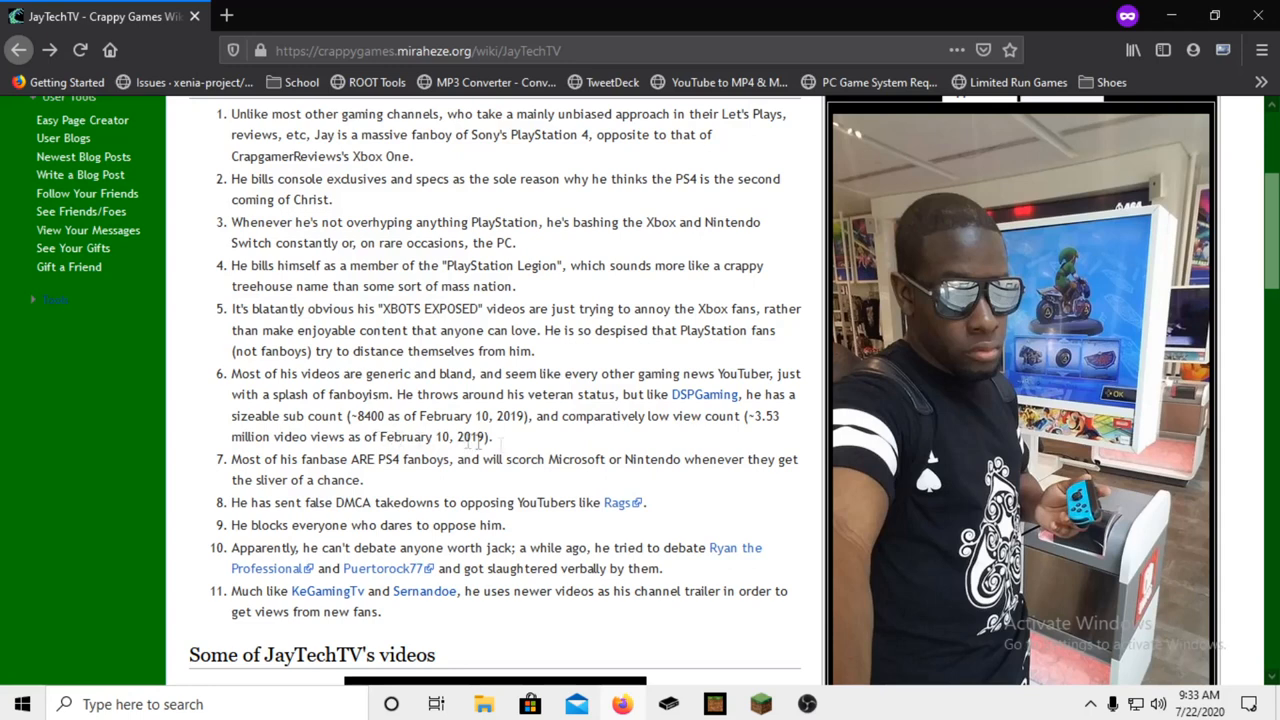
pyautogui.moveTo(677, 492)
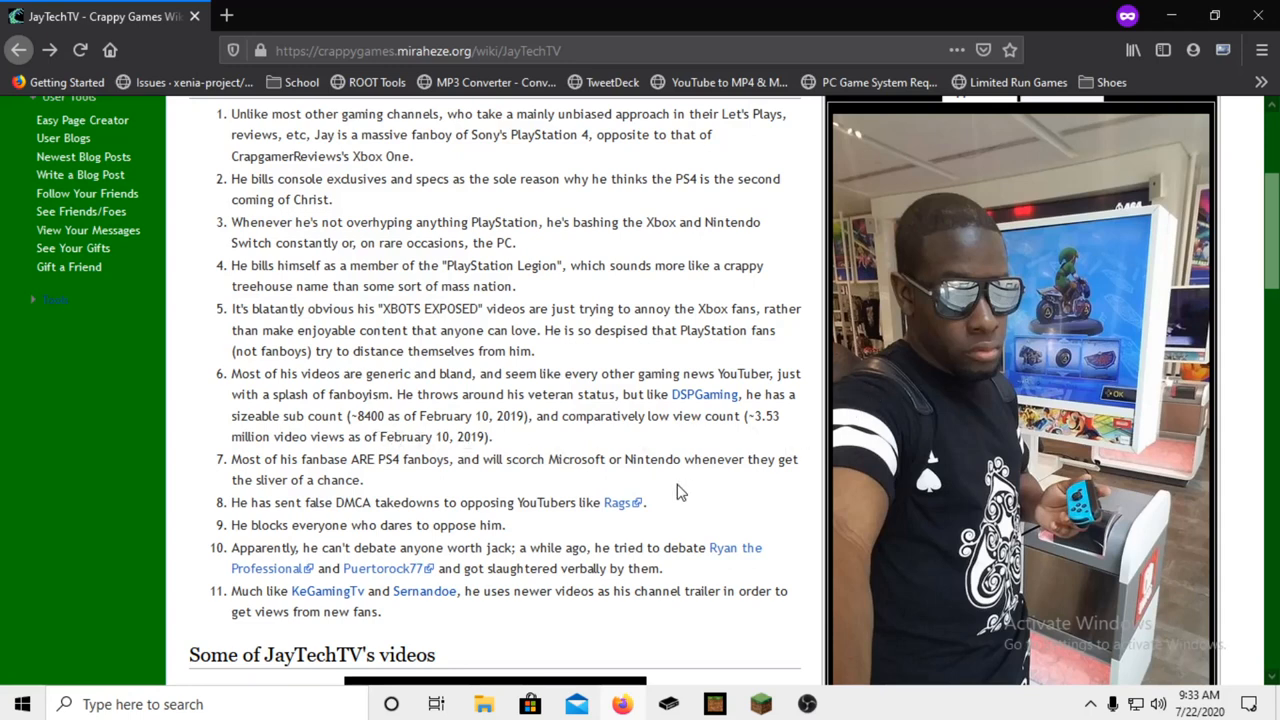
pyautogui.moveTo(190, 497)
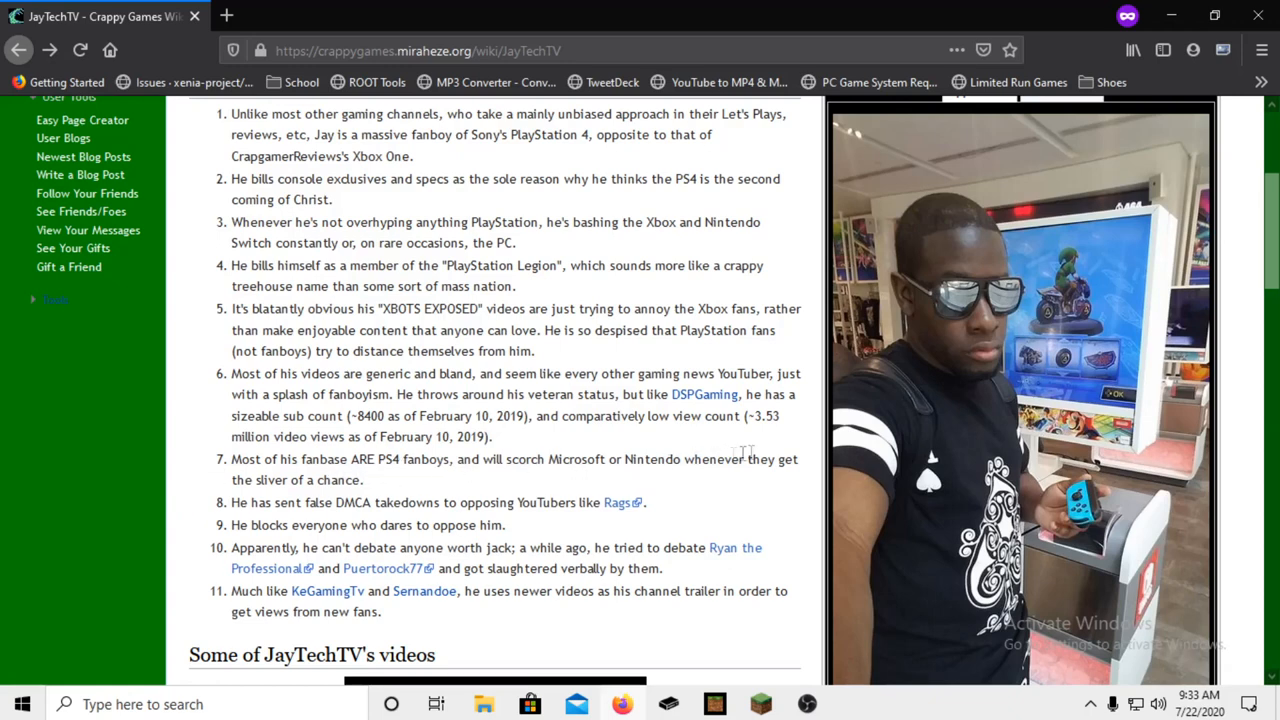
pyautogui.moveTo(405, 485)
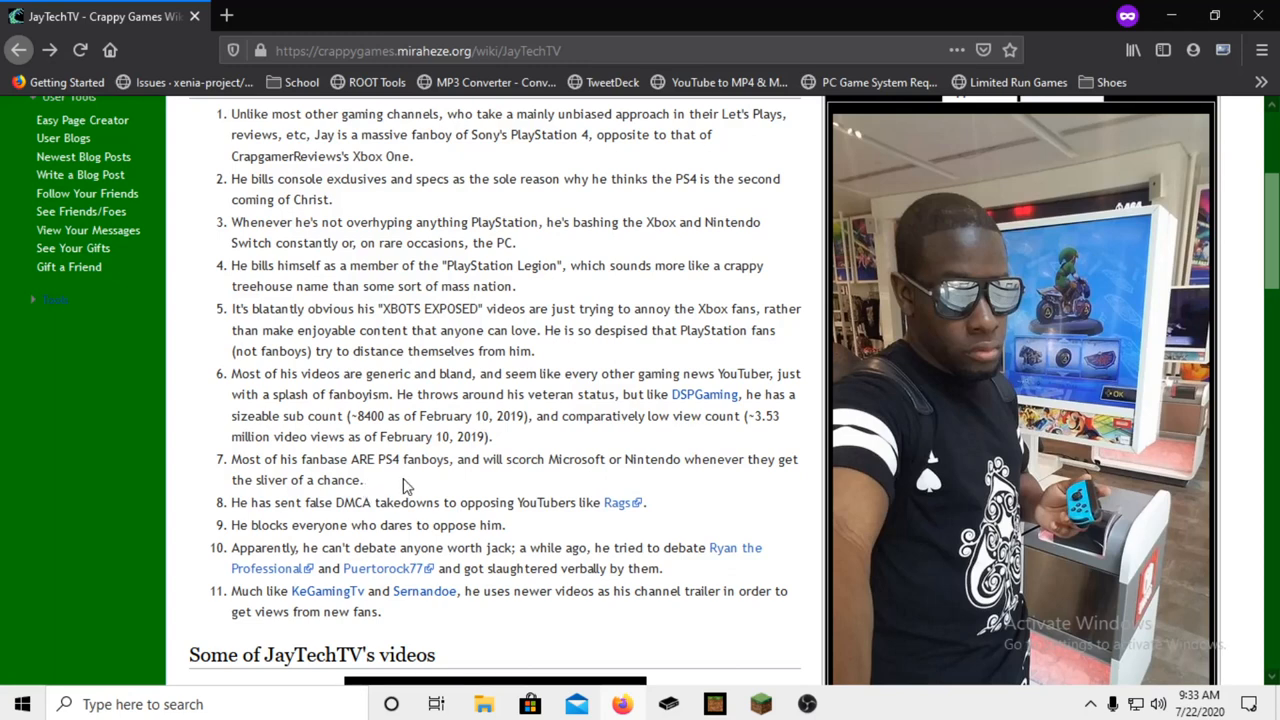
pyautogui.moveTo(426, 474)
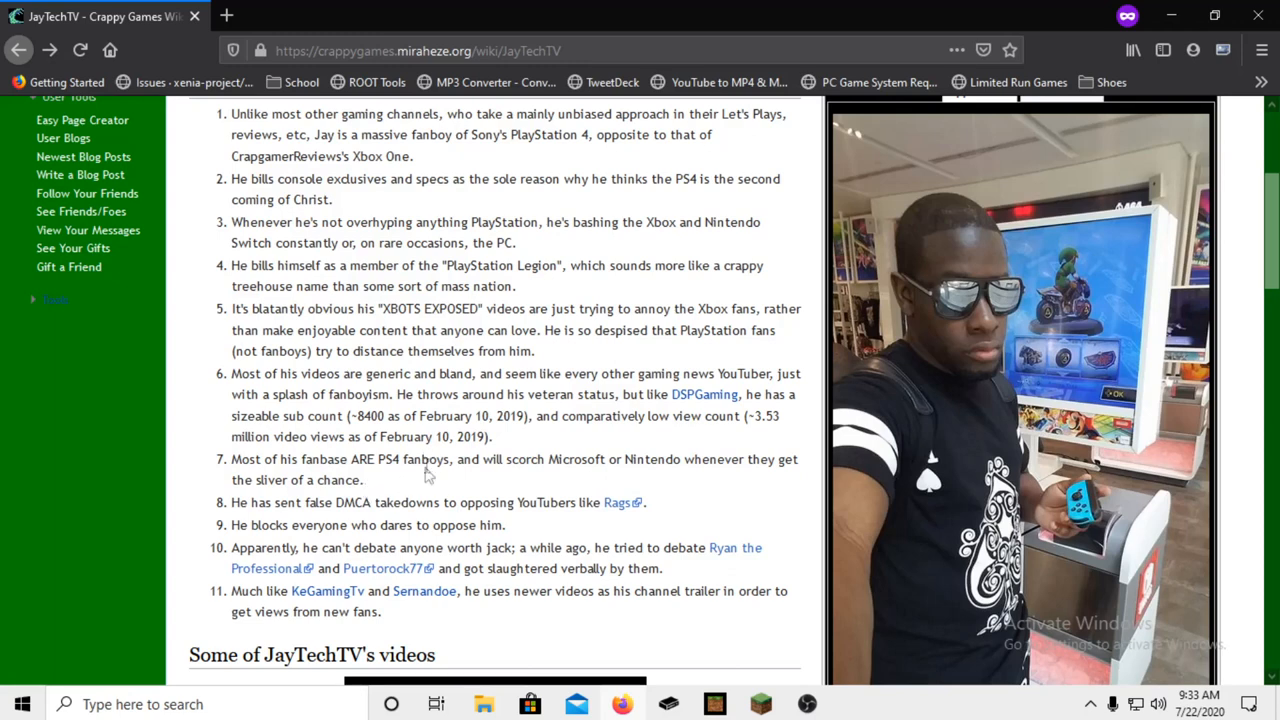
pyautogui.moveTo(685, 495)
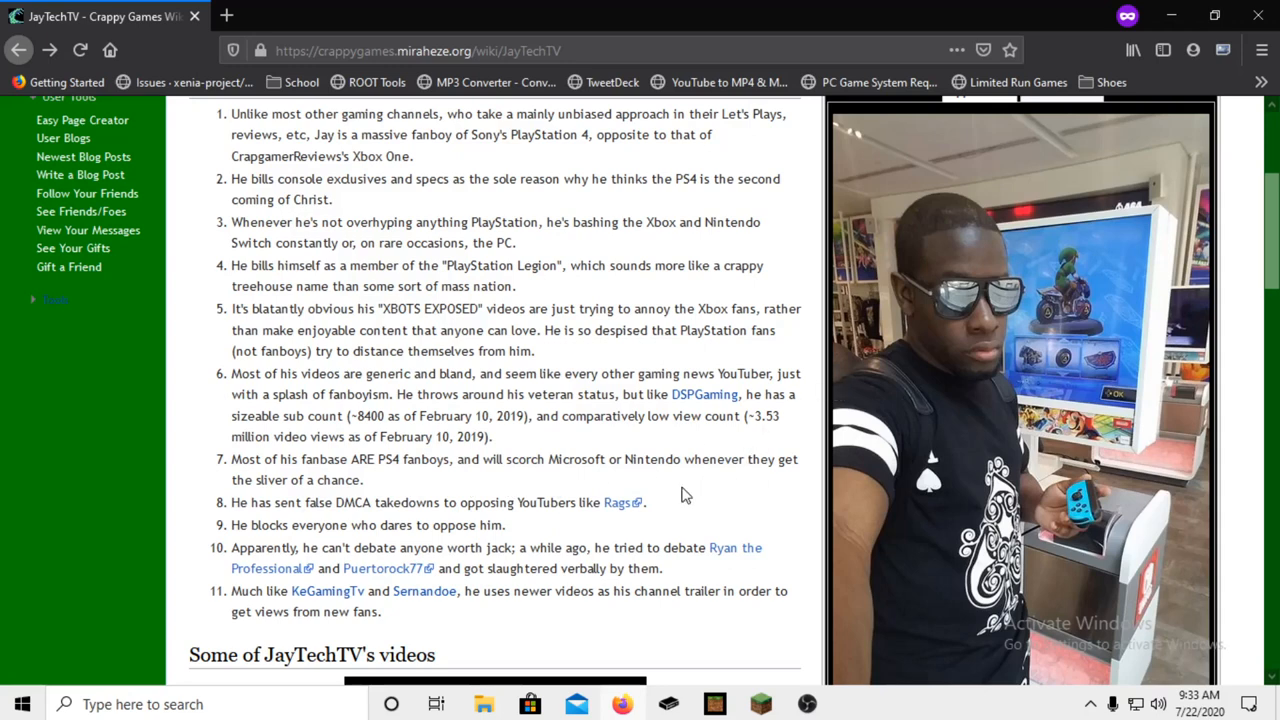
pyautogui.moveTo(645, 492)
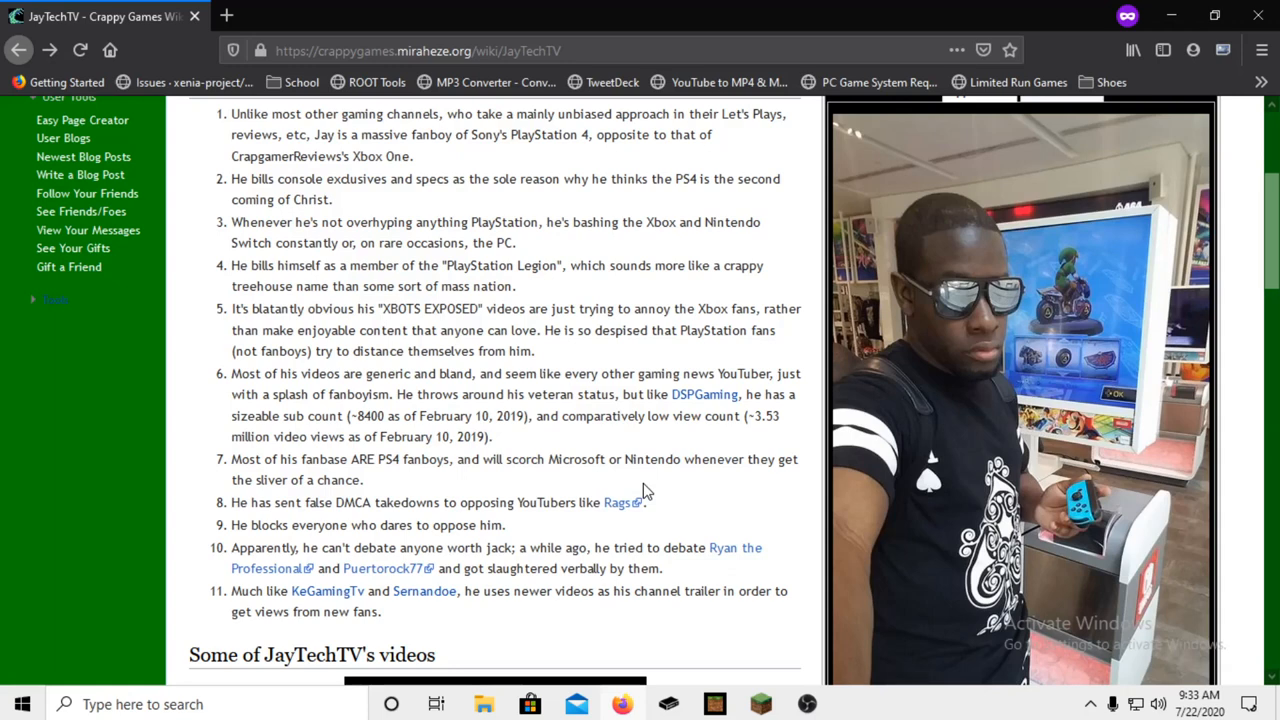
pyautogui.moveTo(435, 500)
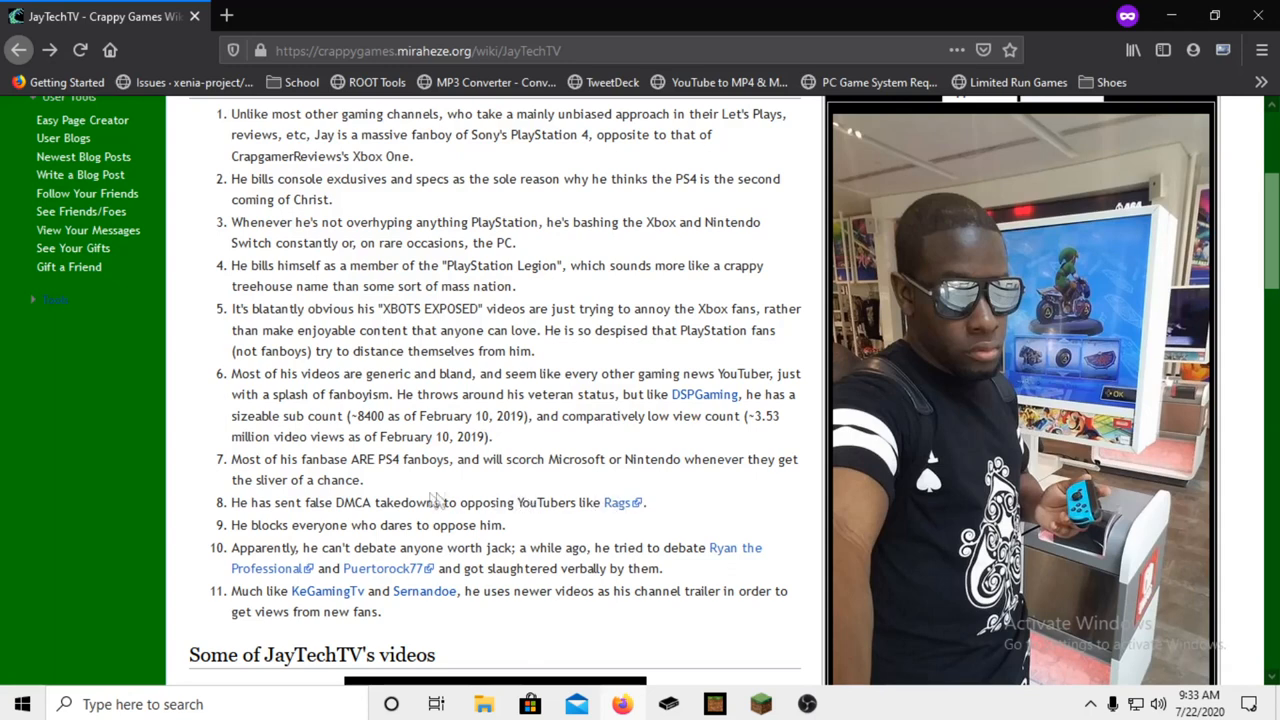
pyautogui.moveTo(337, 500)
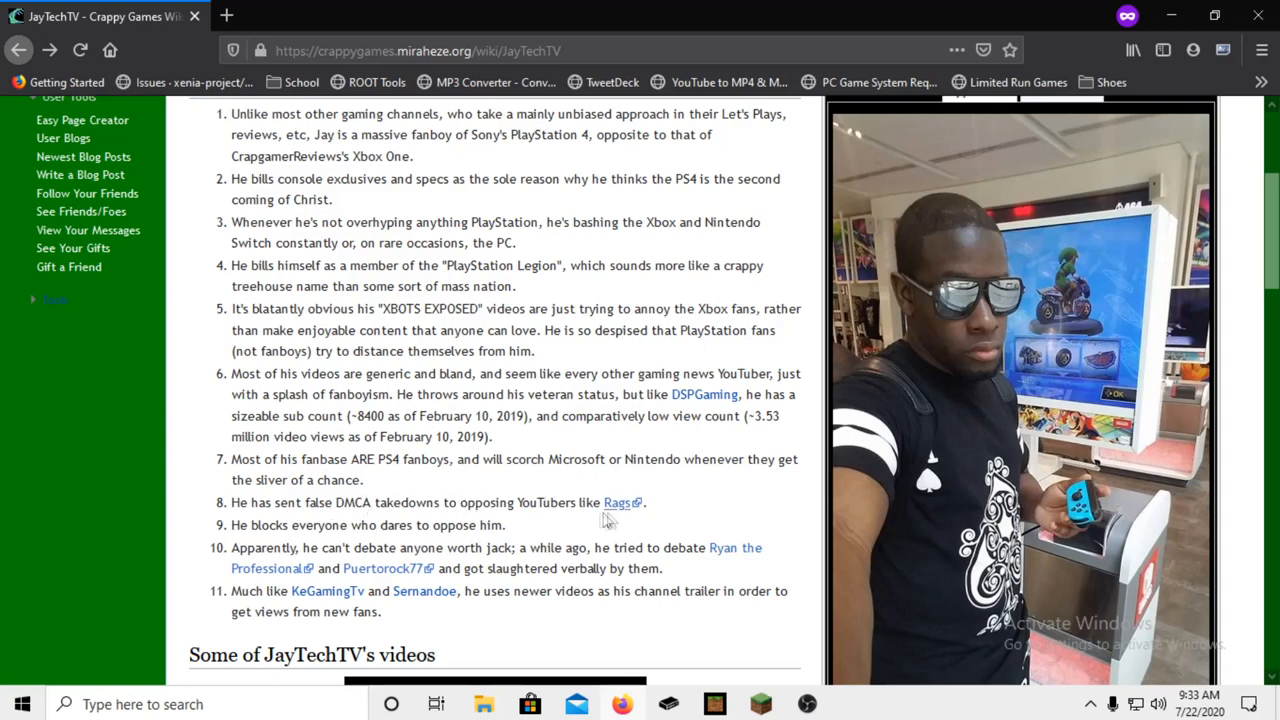
pyautogui.moveTo(787, 524)
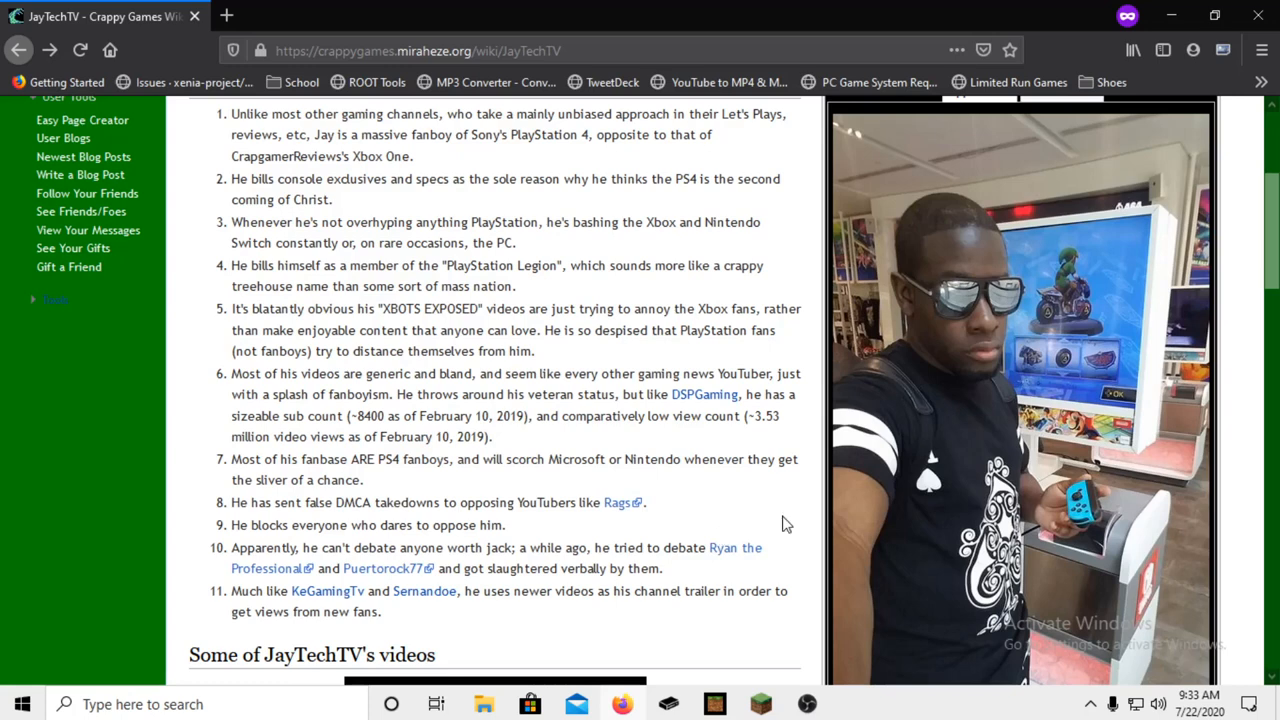
pyautogui.moveTo(697, 508)
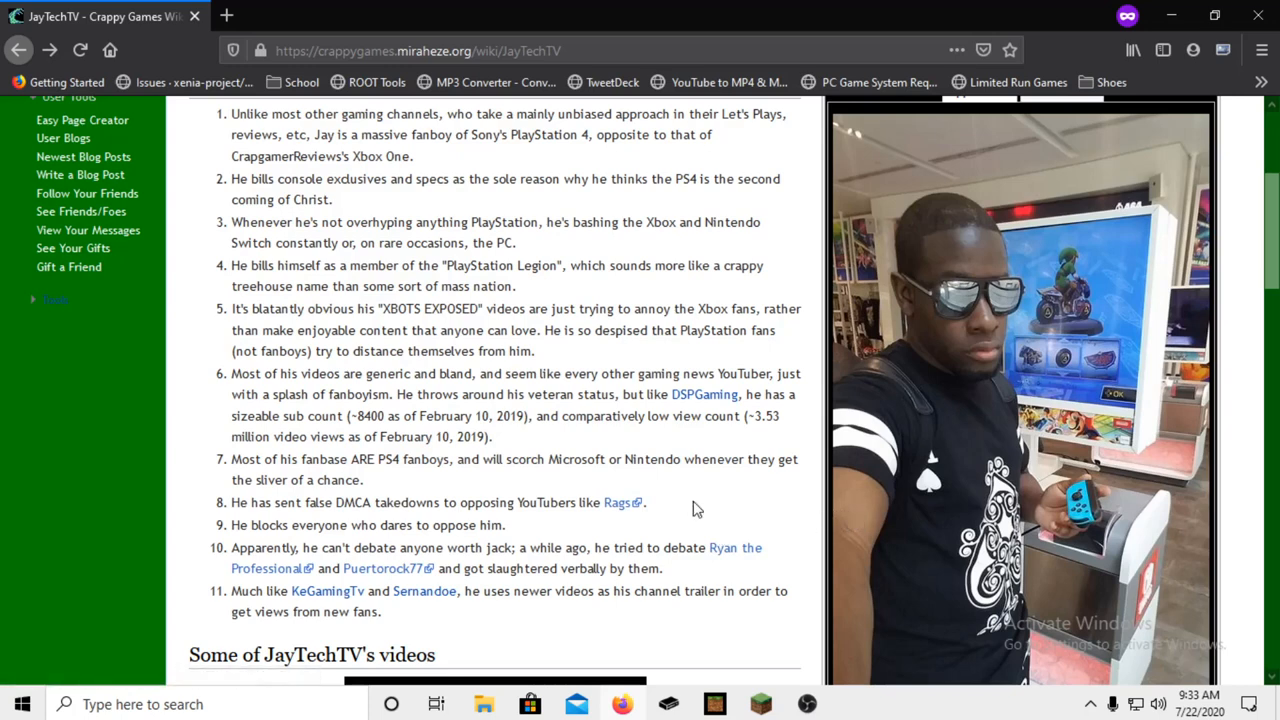
pyautogui.moveTo(490, 540)
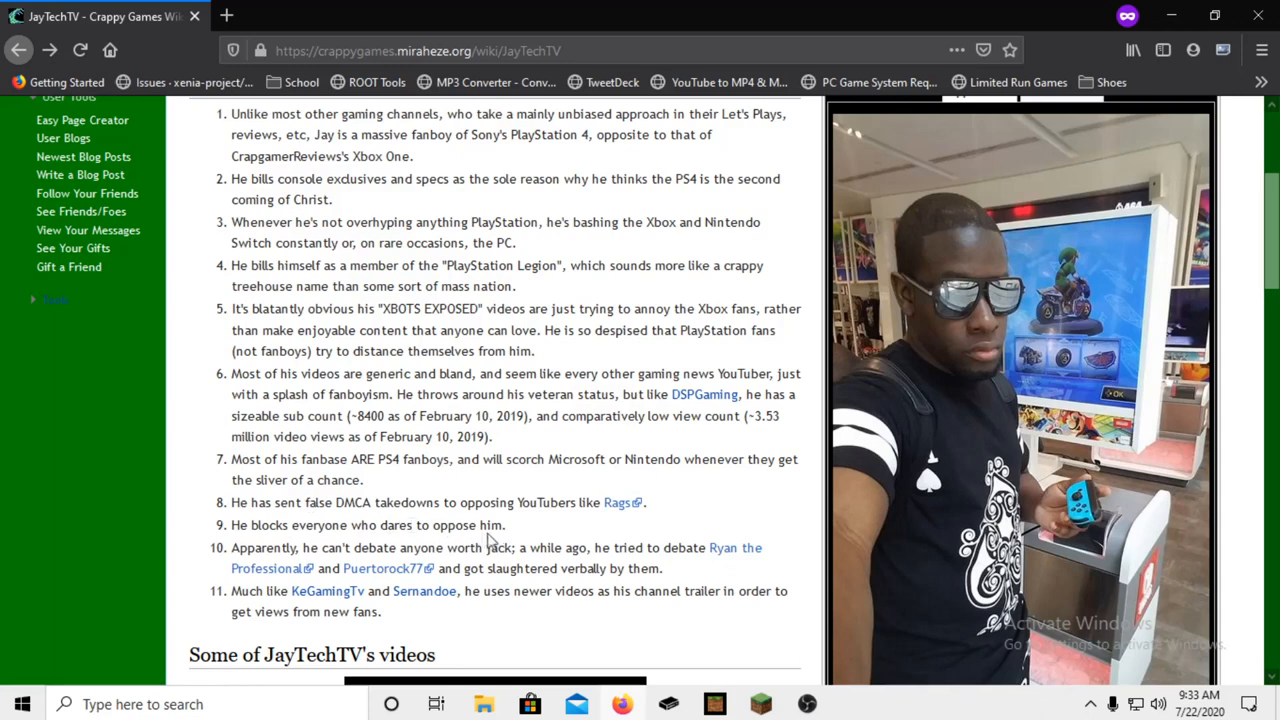
pyautogui.moveTo(572, 506)
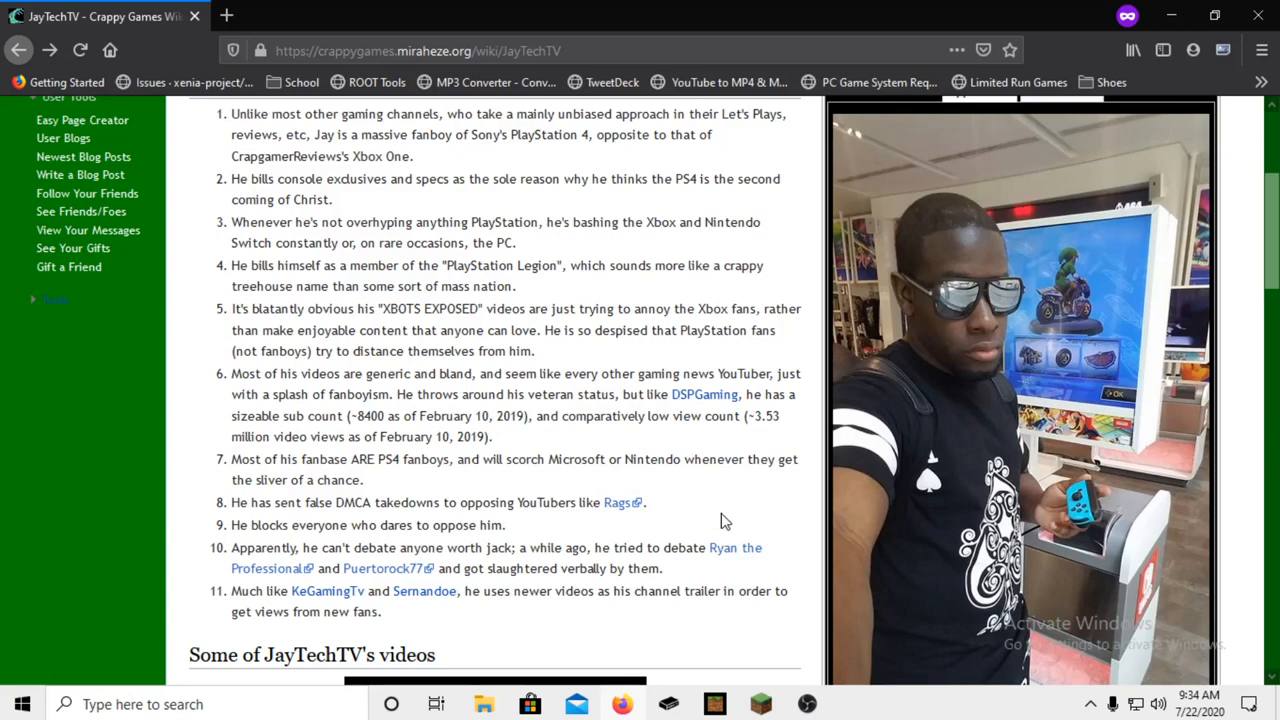
pyautogui.moveTo(616, 586)
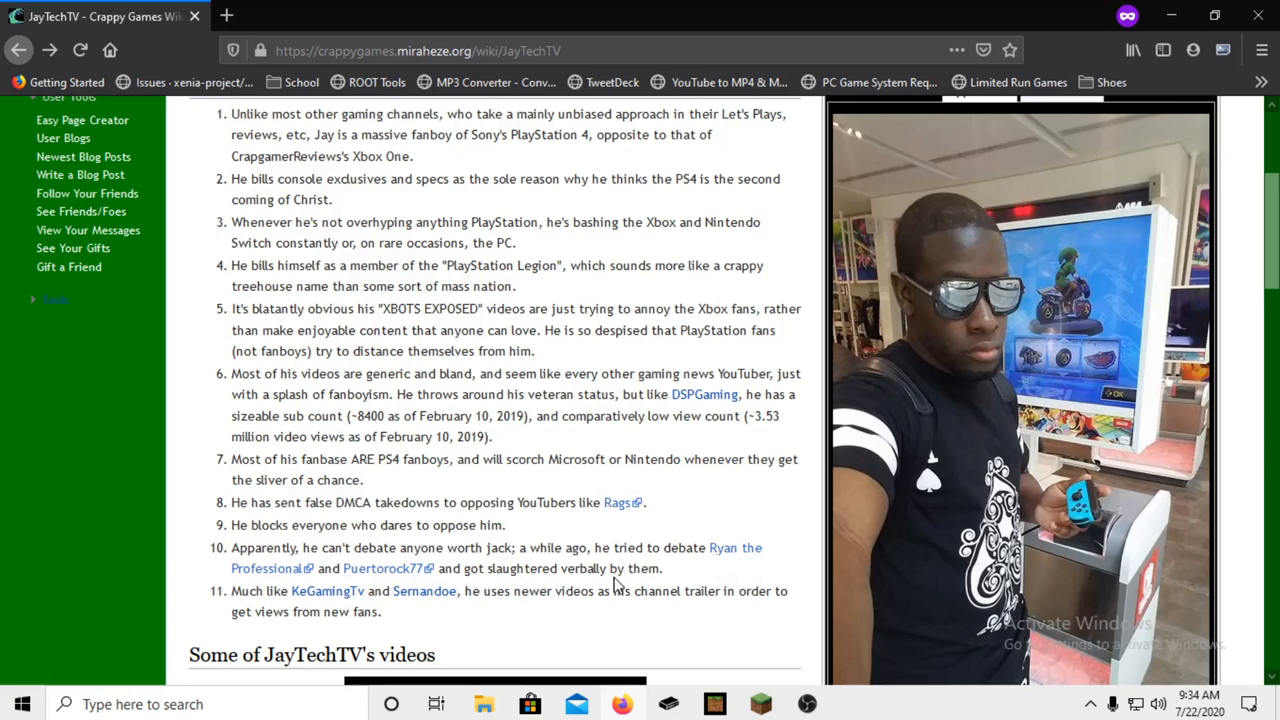
pyautogui.moveTo(408, 614)
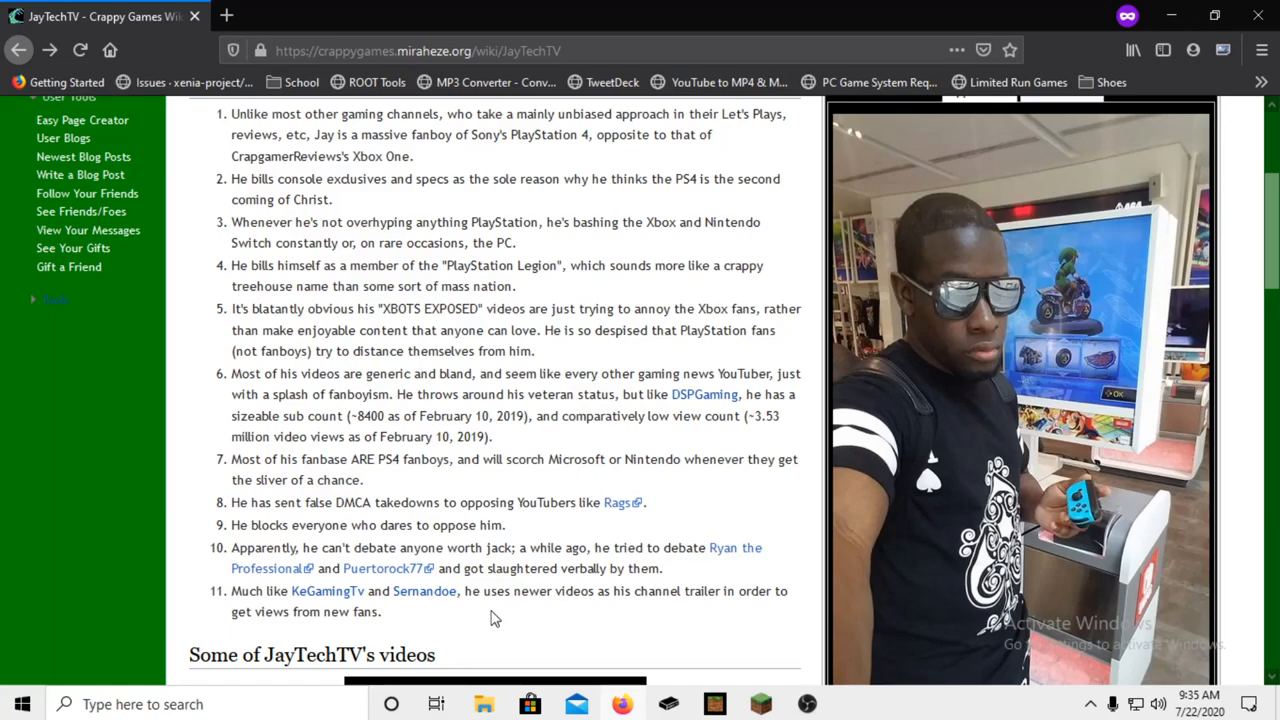
# Scroll down to the channel trailer, first upload and most-viewed videos plus the profile box.
pyautogui.scroll(-3)
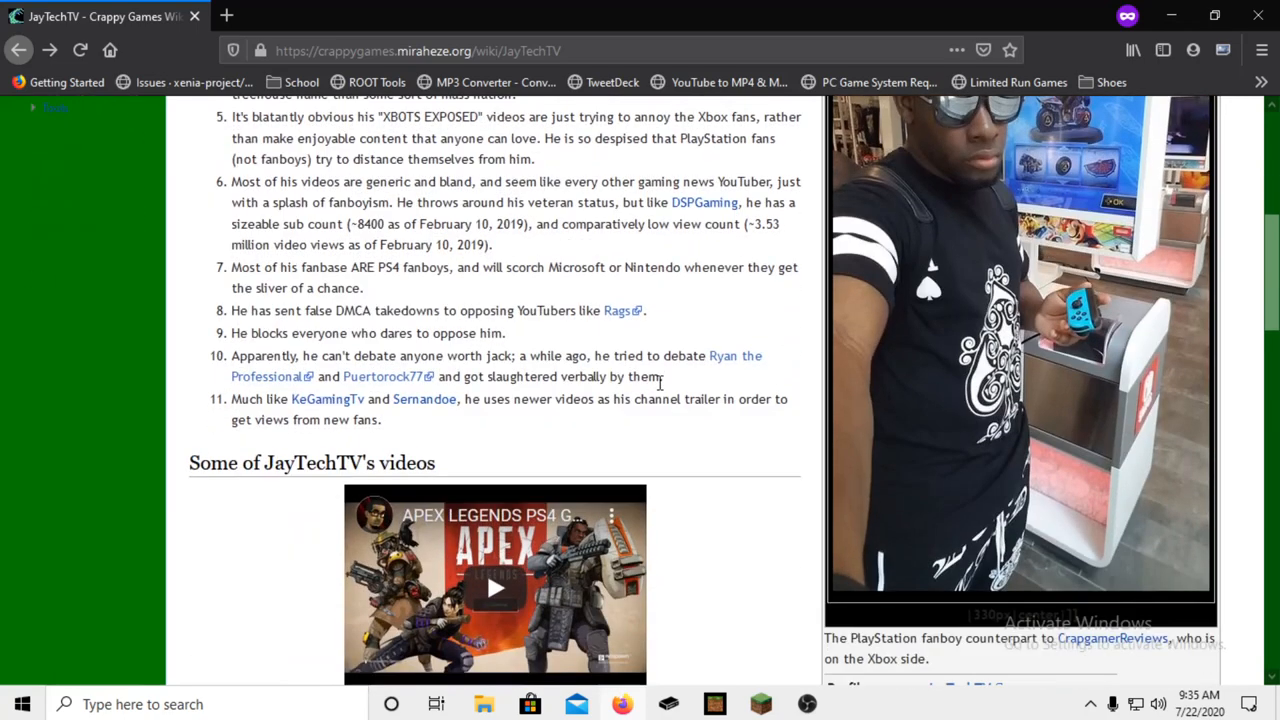
pyautogui.scroll(-3)
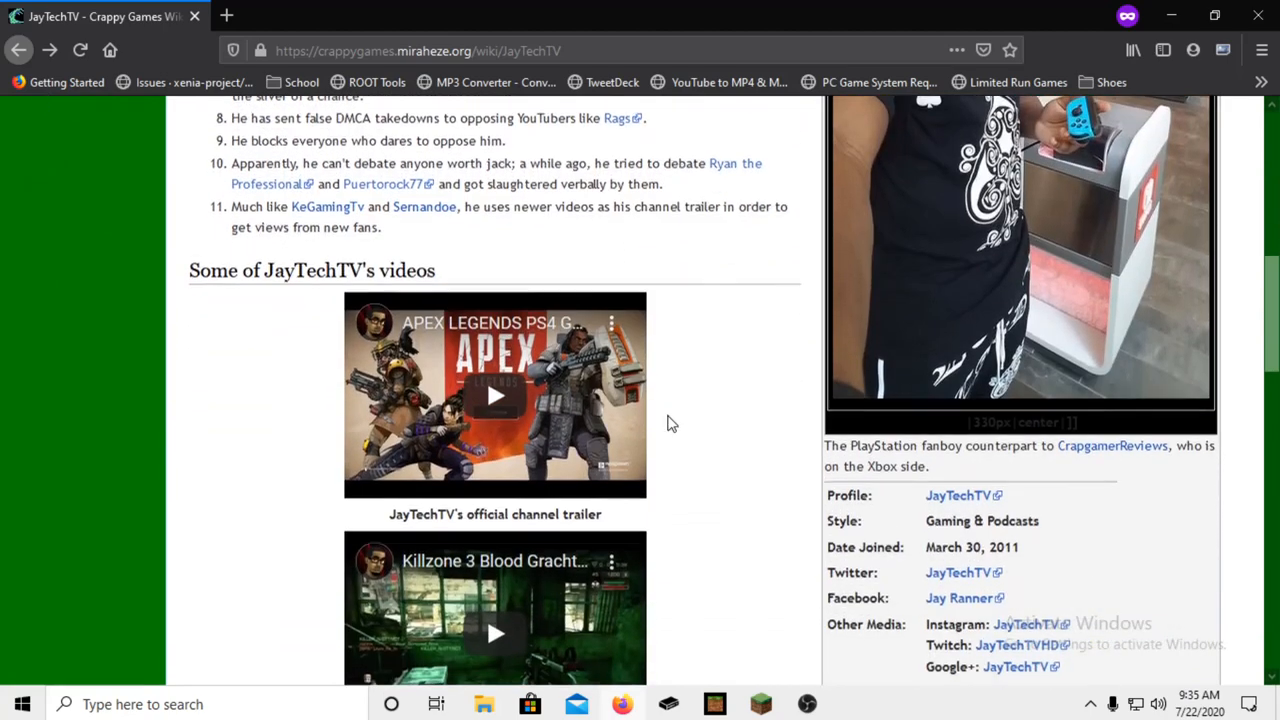
pyautogui.scroll(-3)
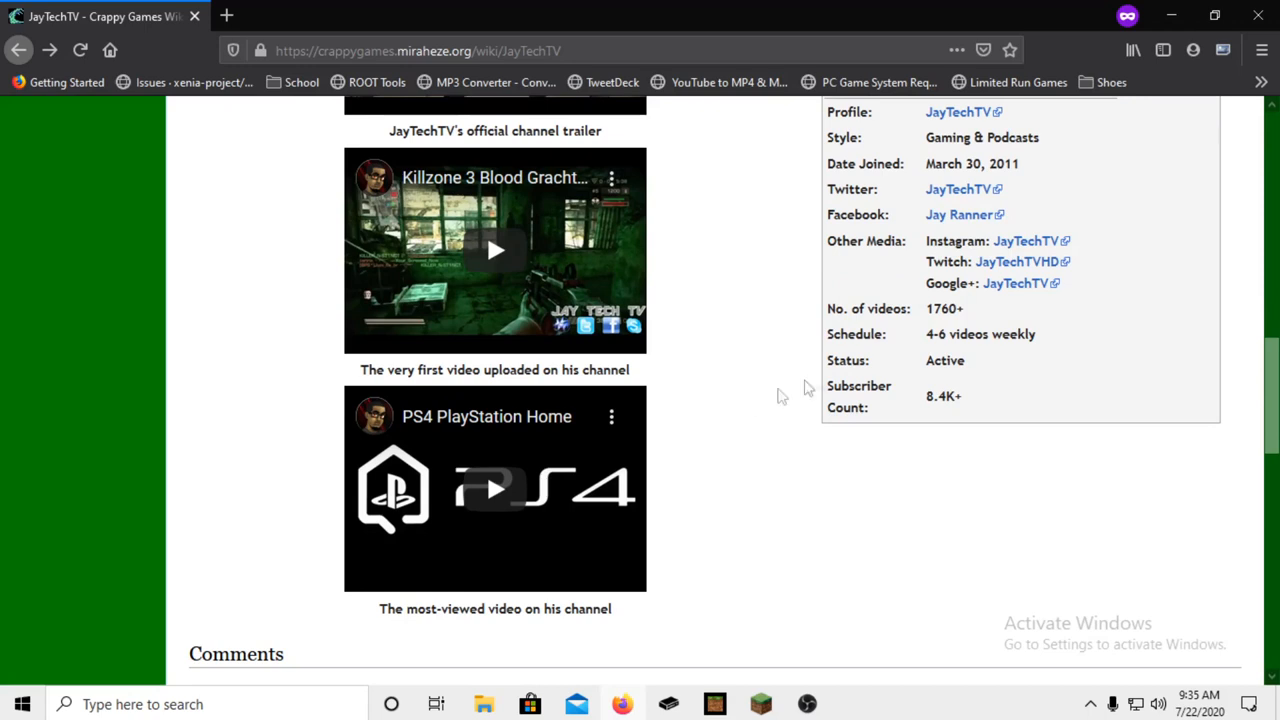
pyautogui.moveTo(727, 388)
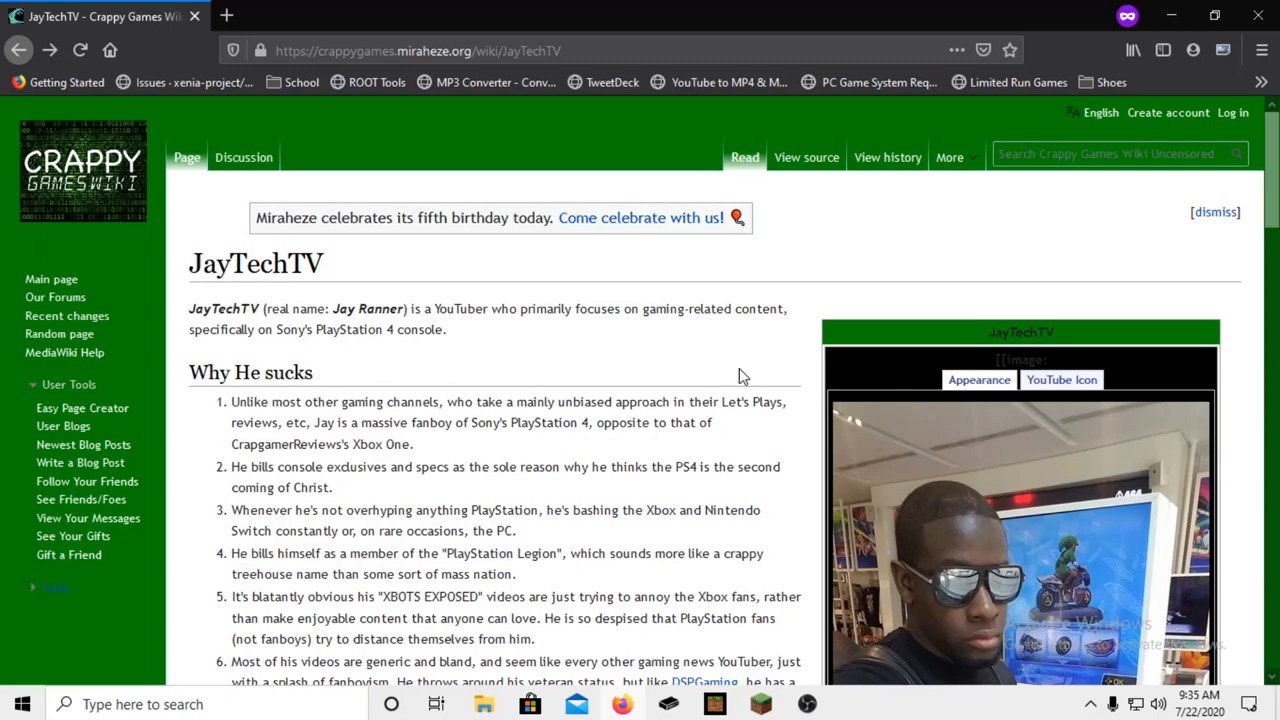
pyautogui.moveTo(753, 358)
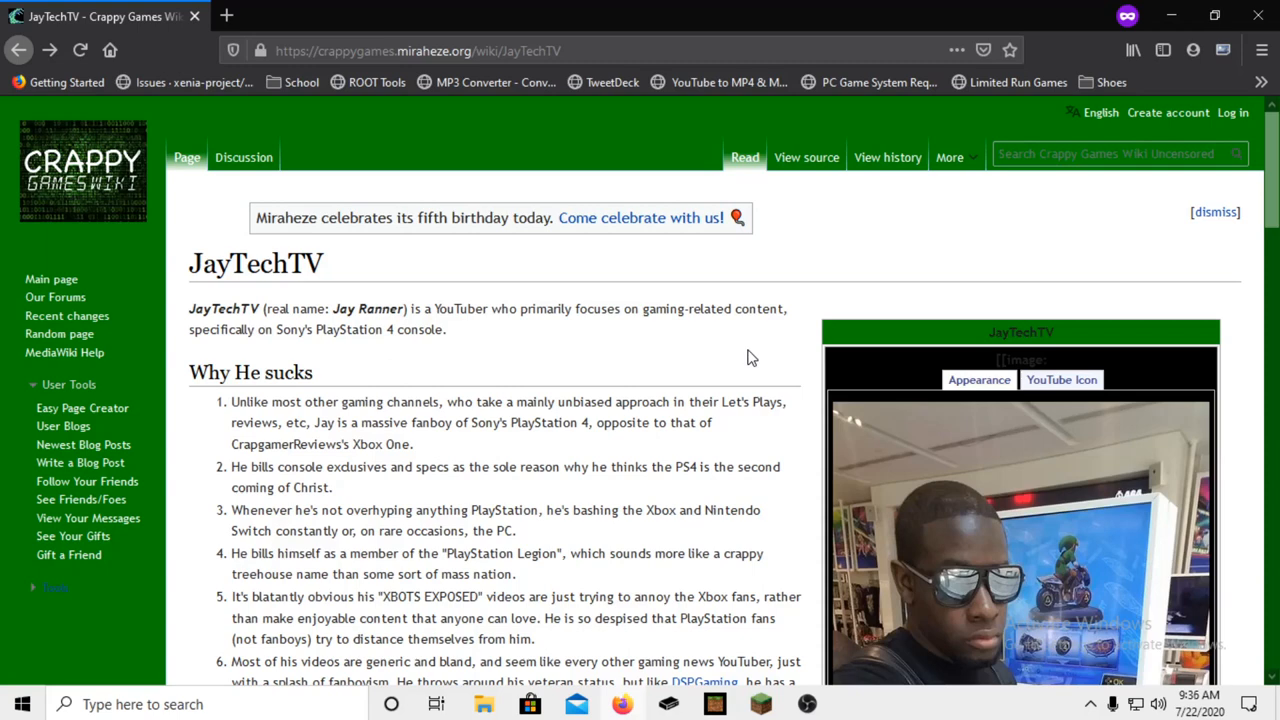
pyautogui.moveTo(819, 570)
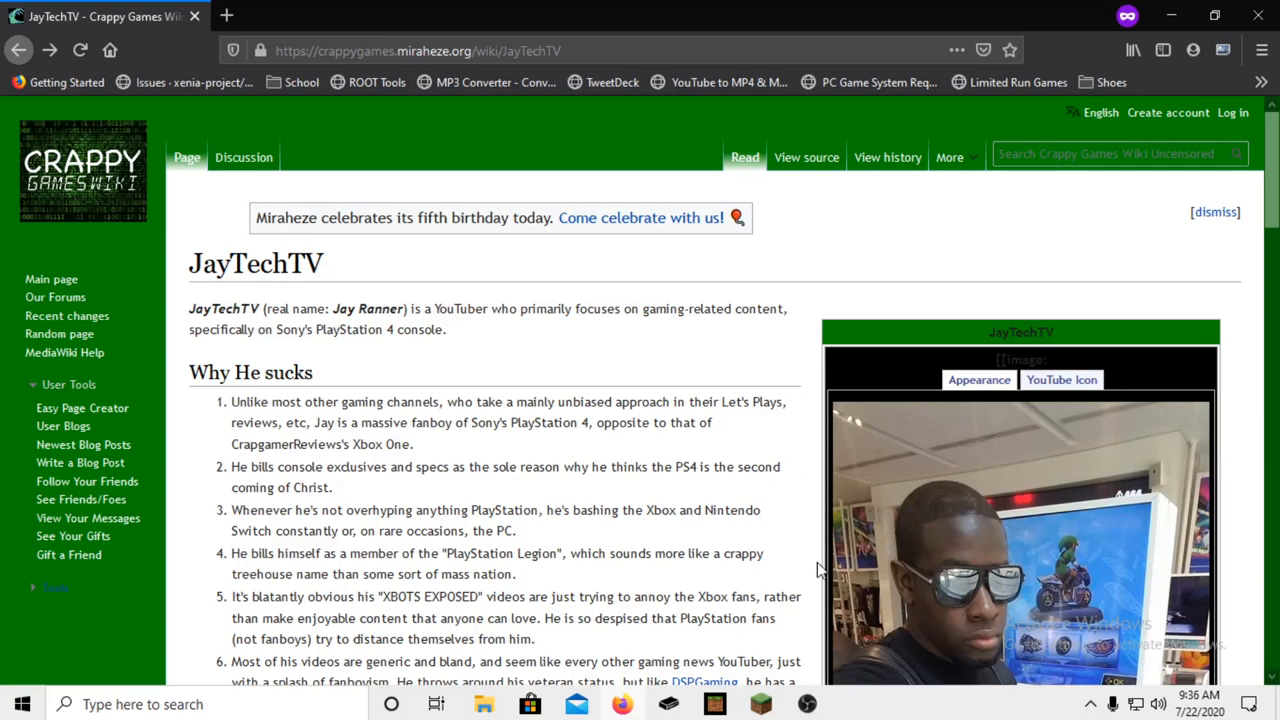
pyautogui.moveTo(810, 573)
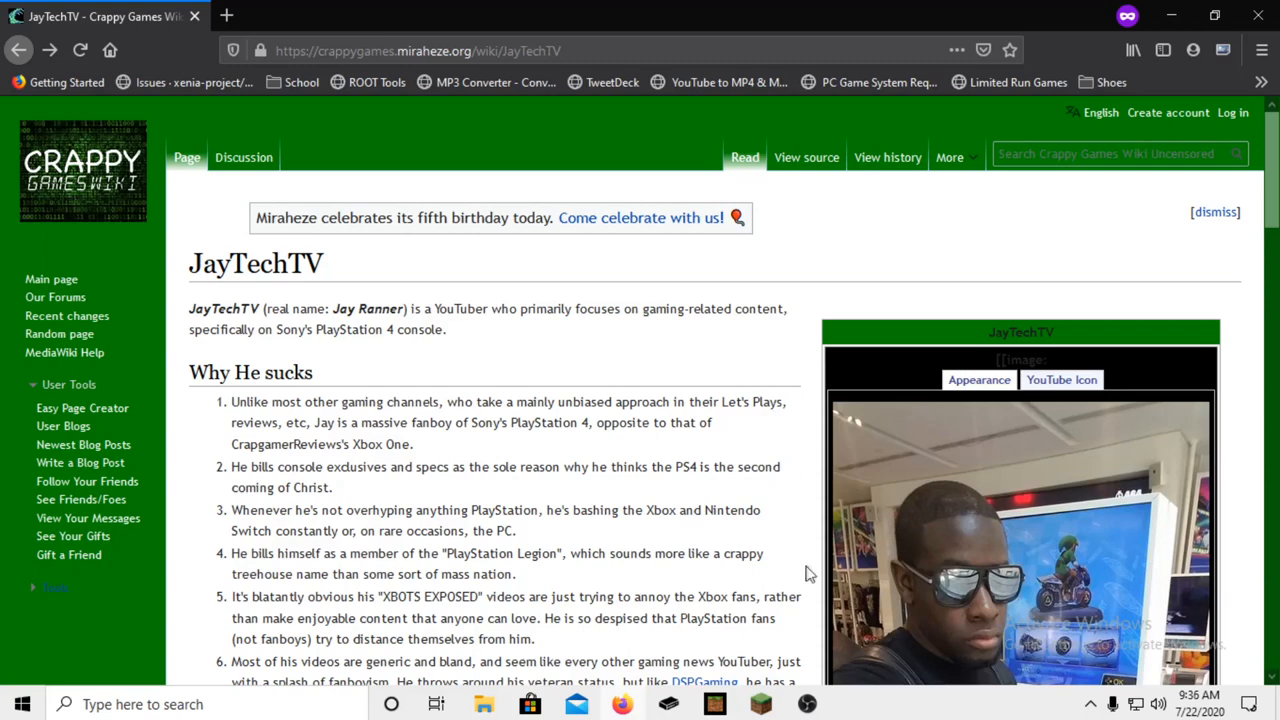